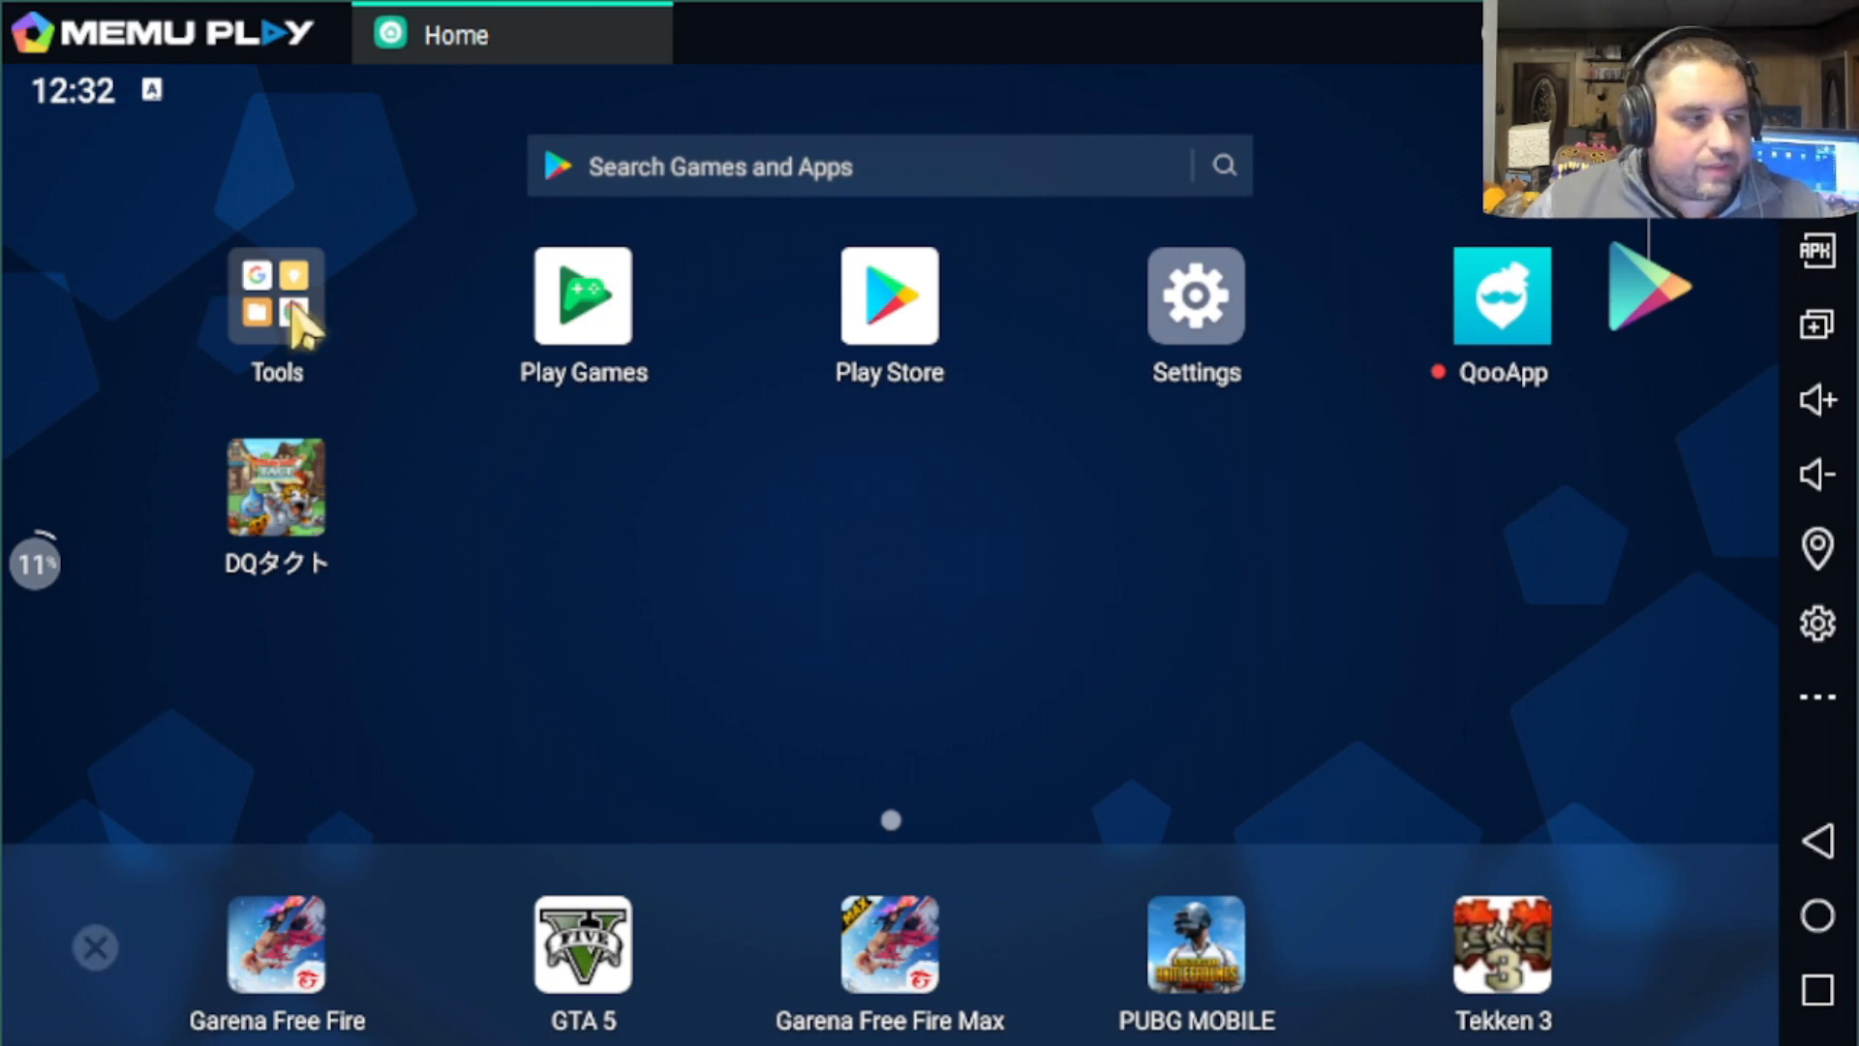
- Launch Chrome from the Tools folder and navigate to the Google homepage
left_click(275, 294)
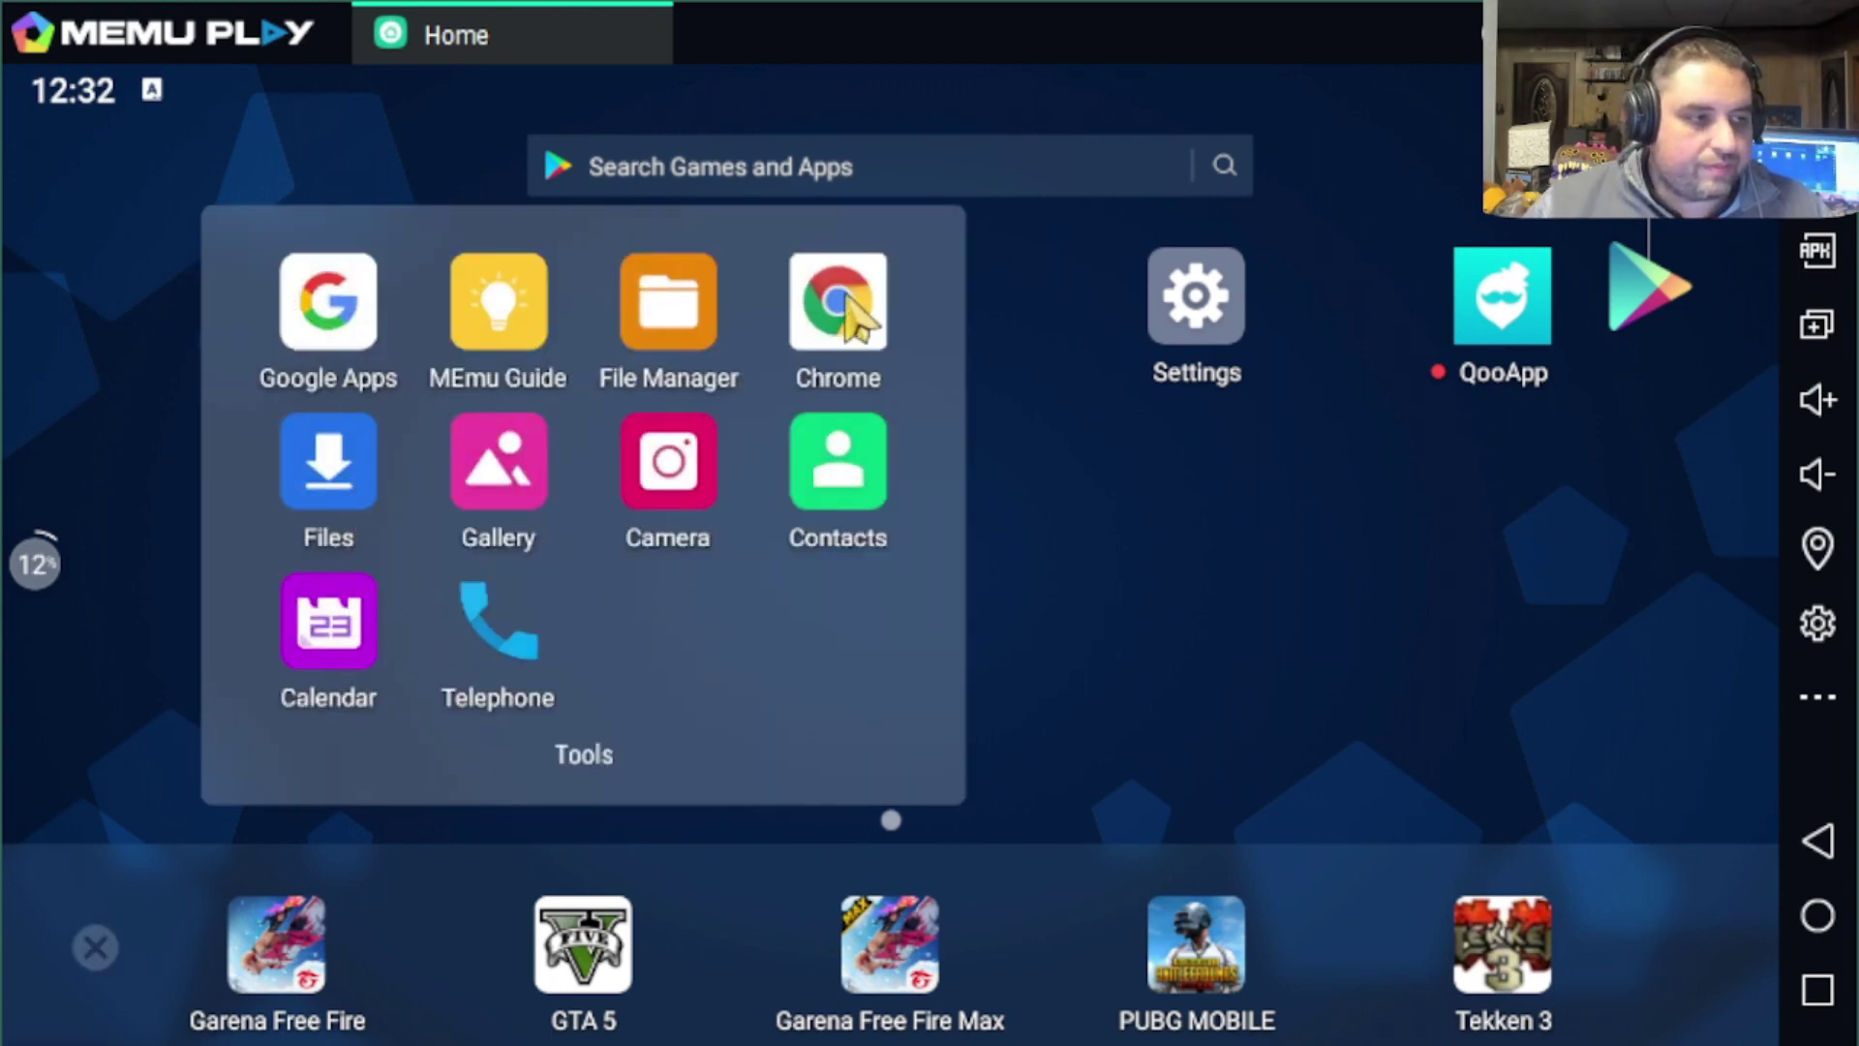
left_click(836, 298)
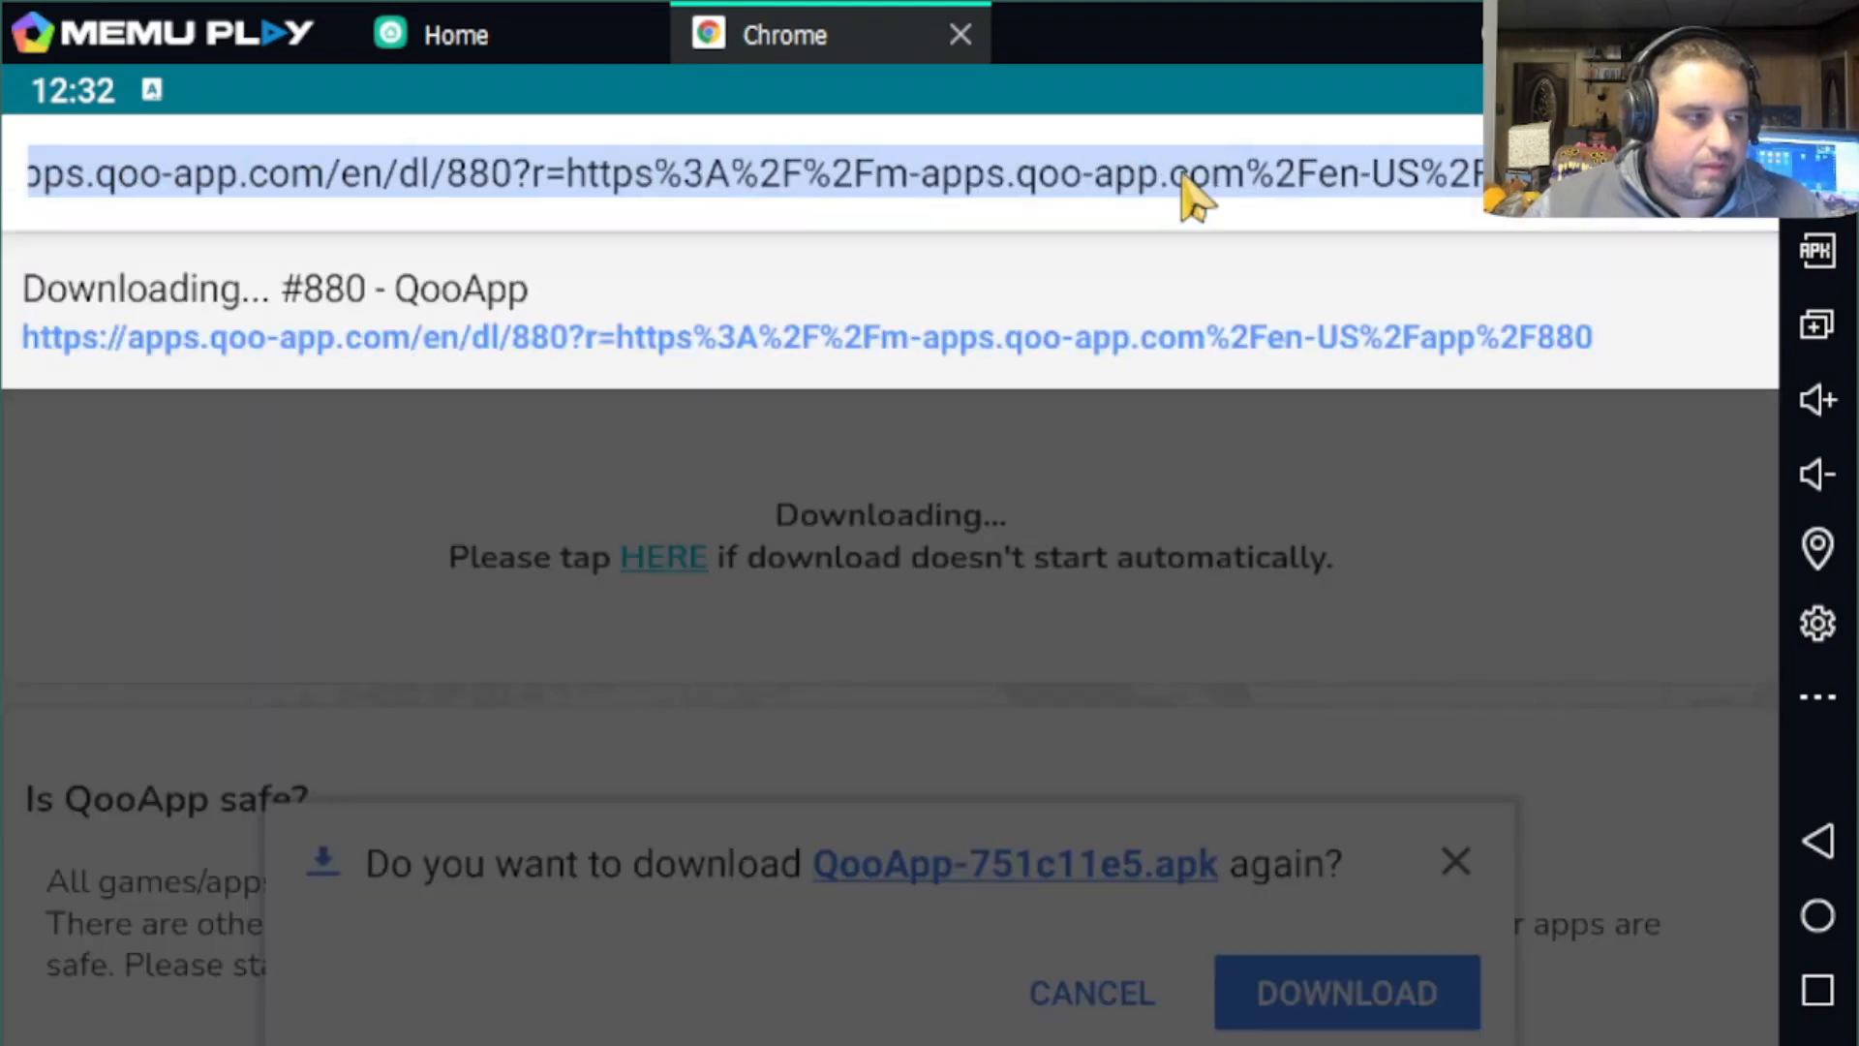
type("google.com")
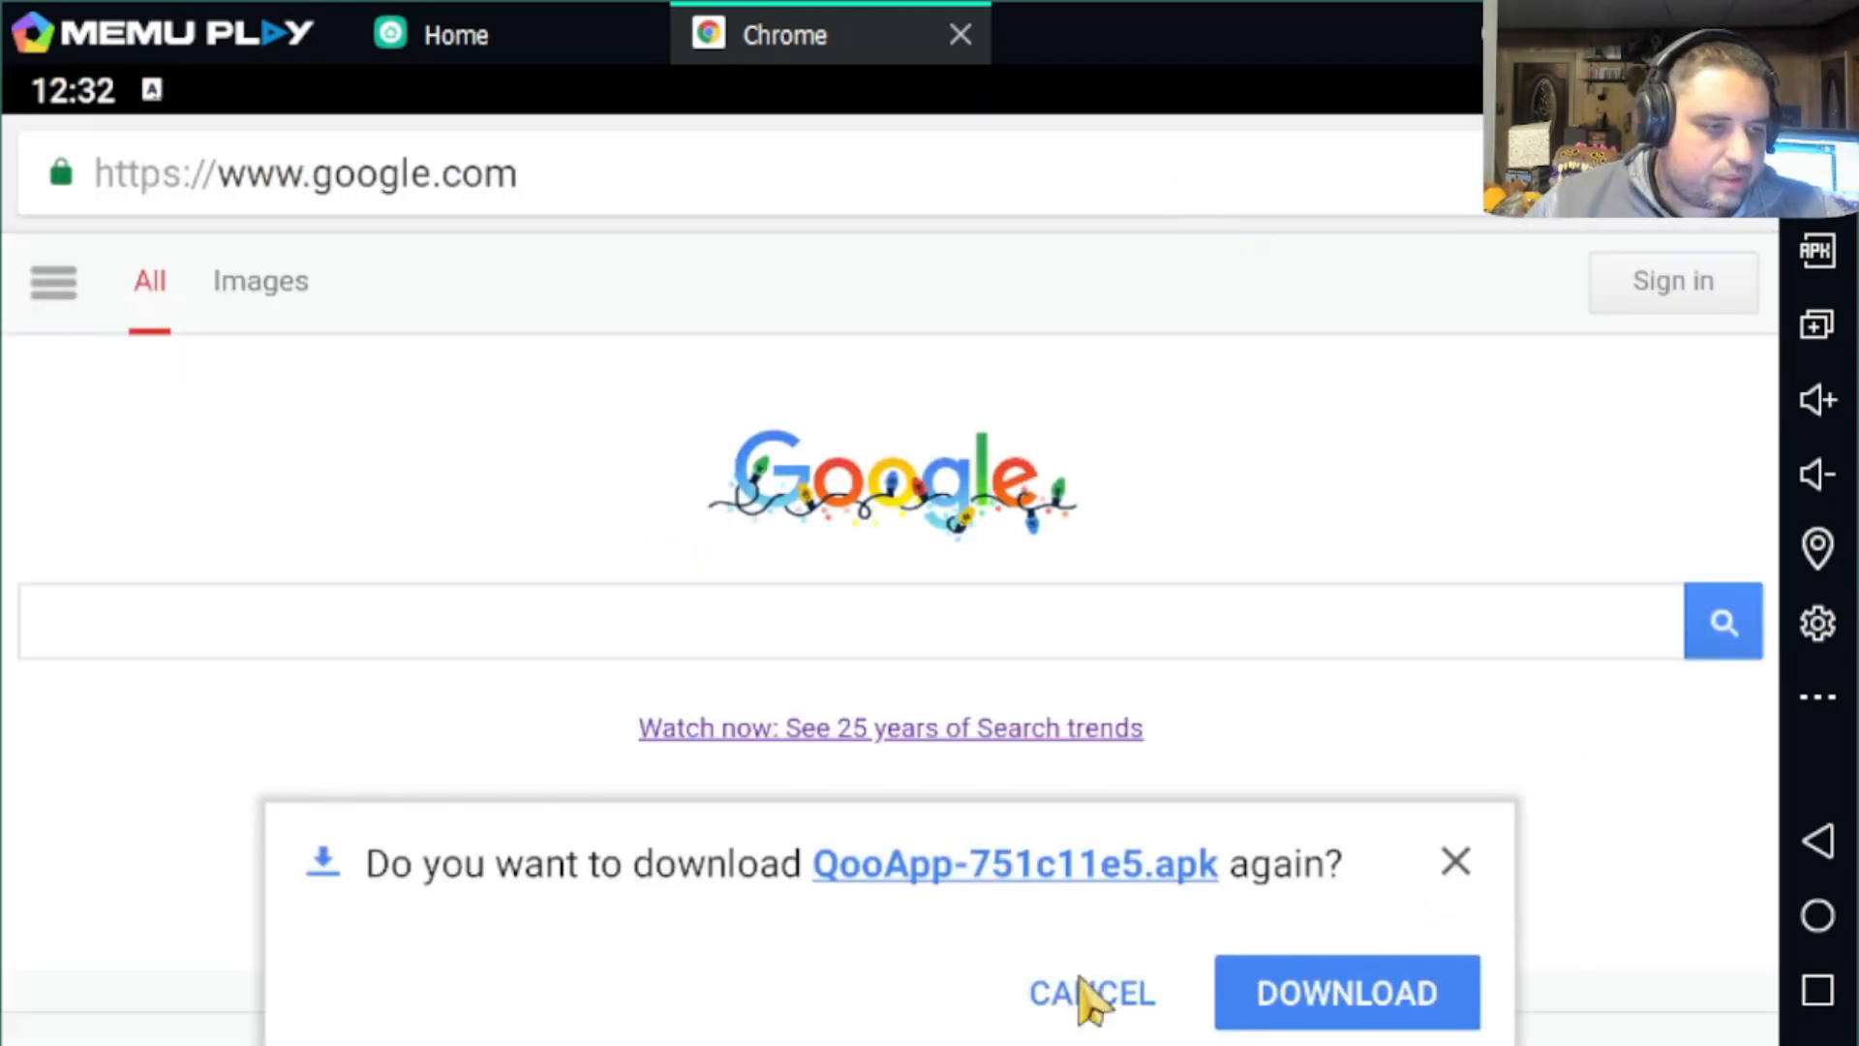
- Decline the repeat QooApp APK download and search Google for "qooapp apk download"
left_click(1088, 992)
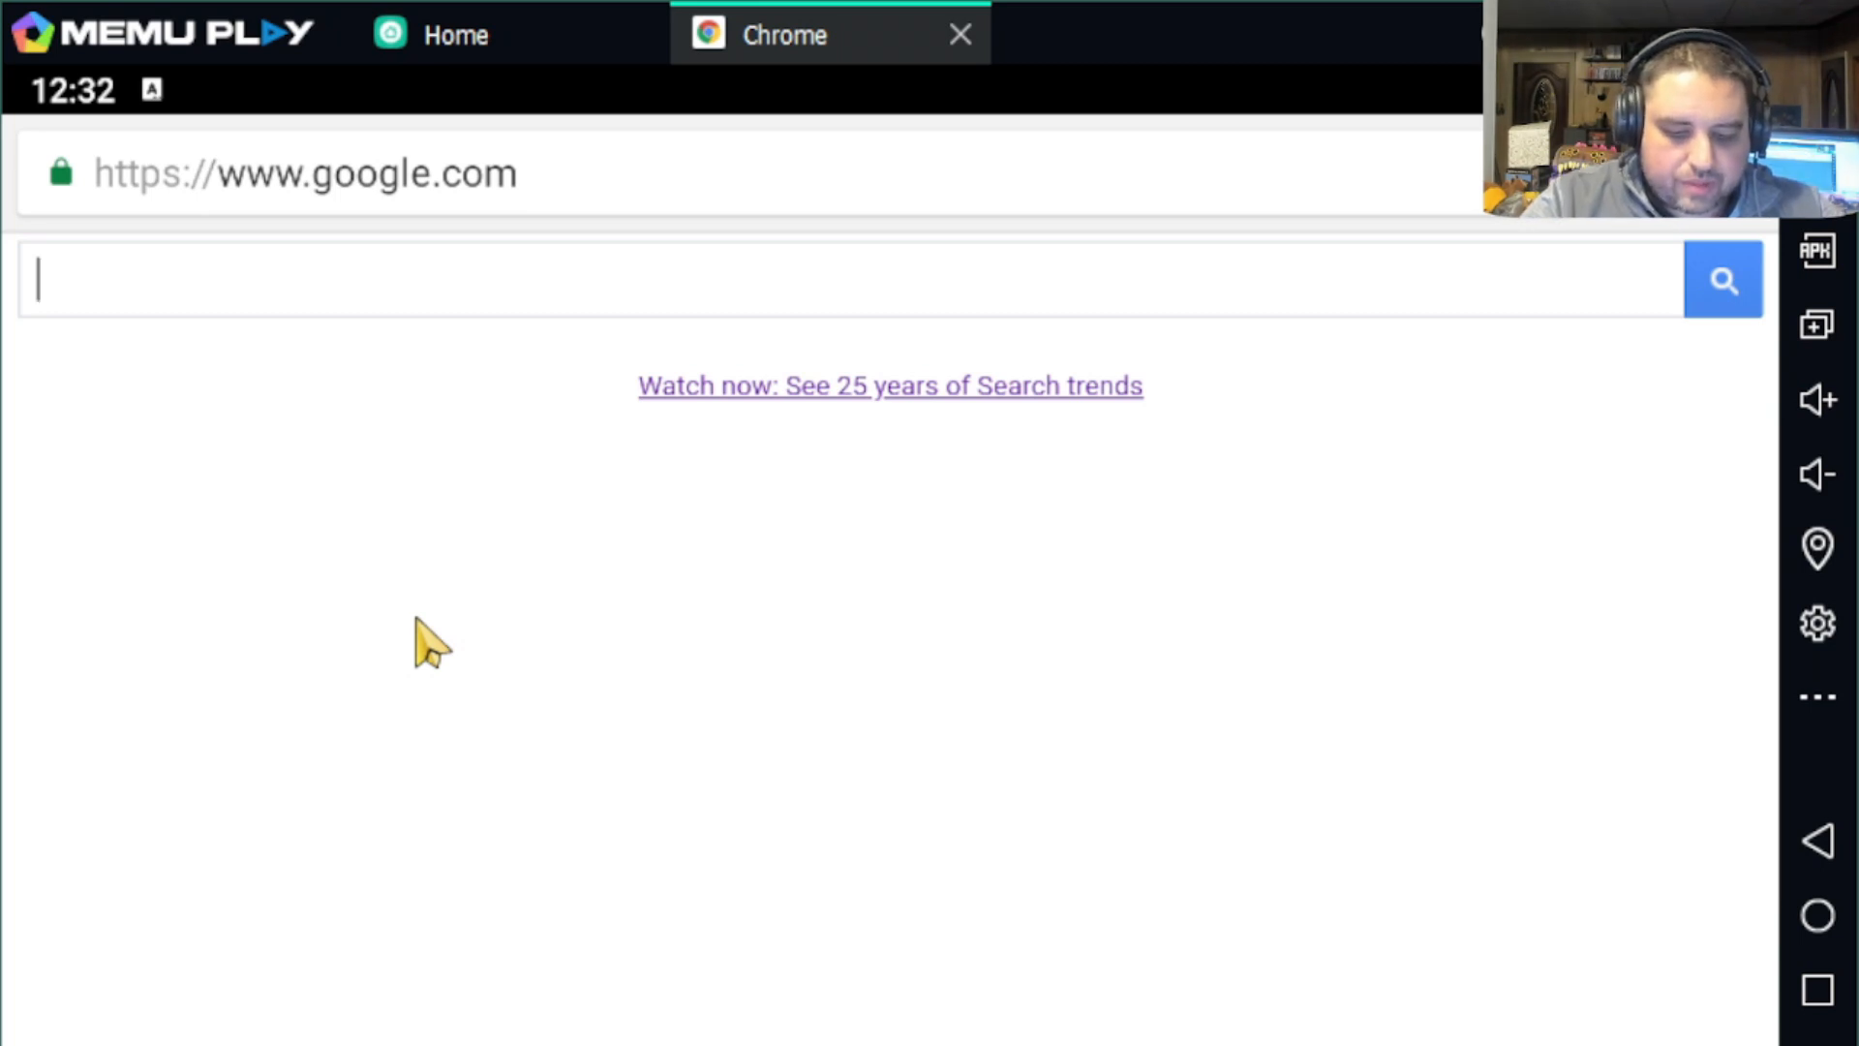
type("qooapp ap")
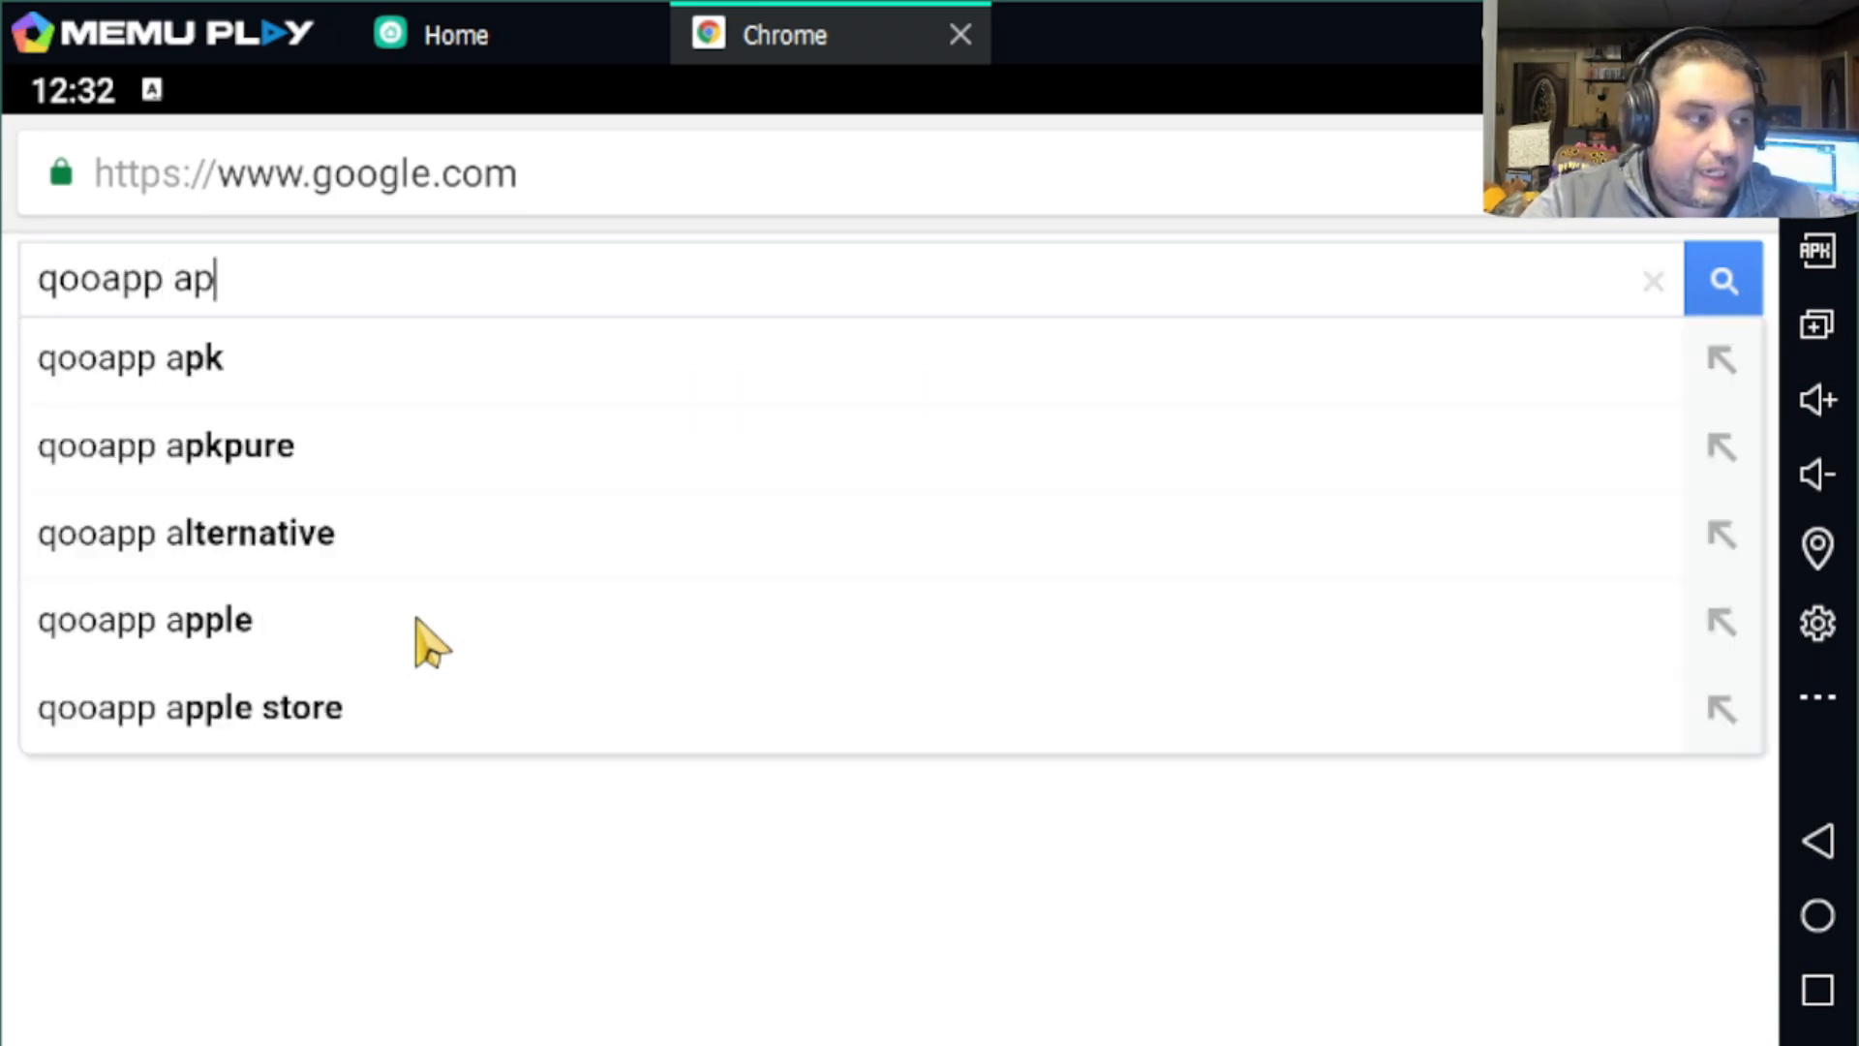
type("k download")
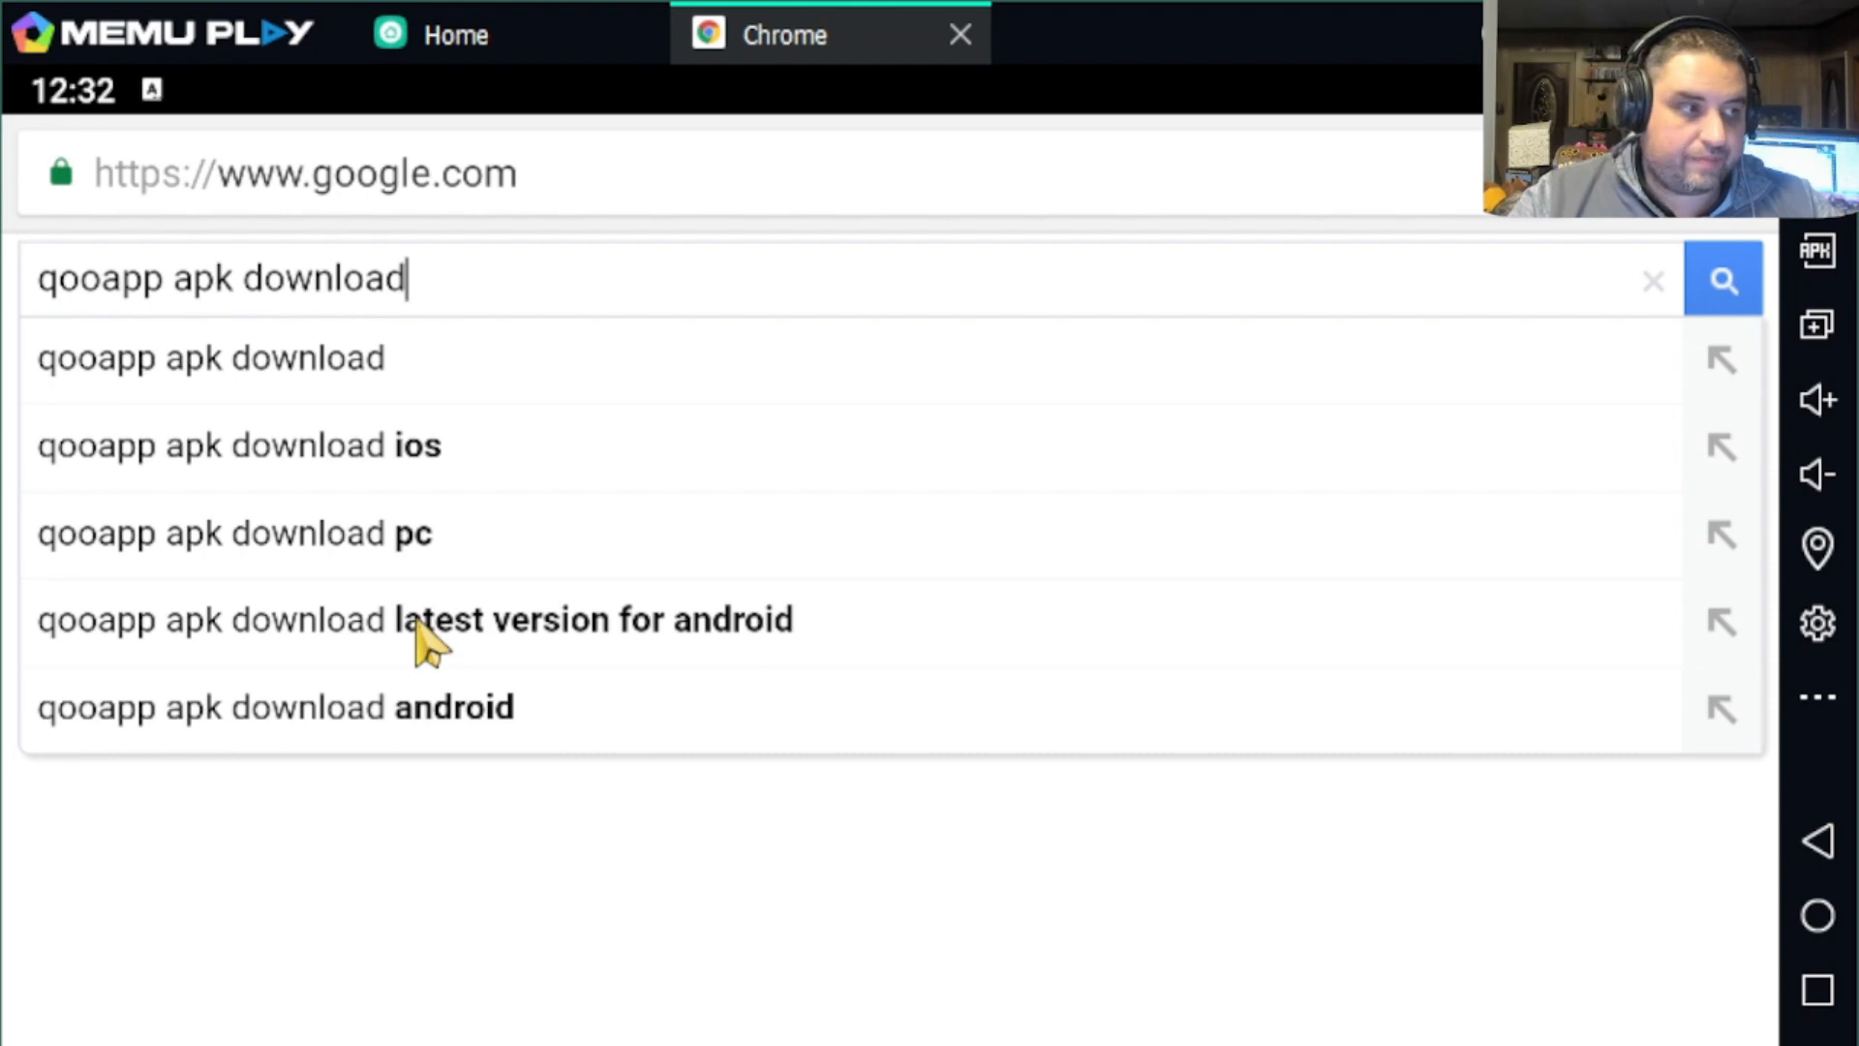
key("Return")
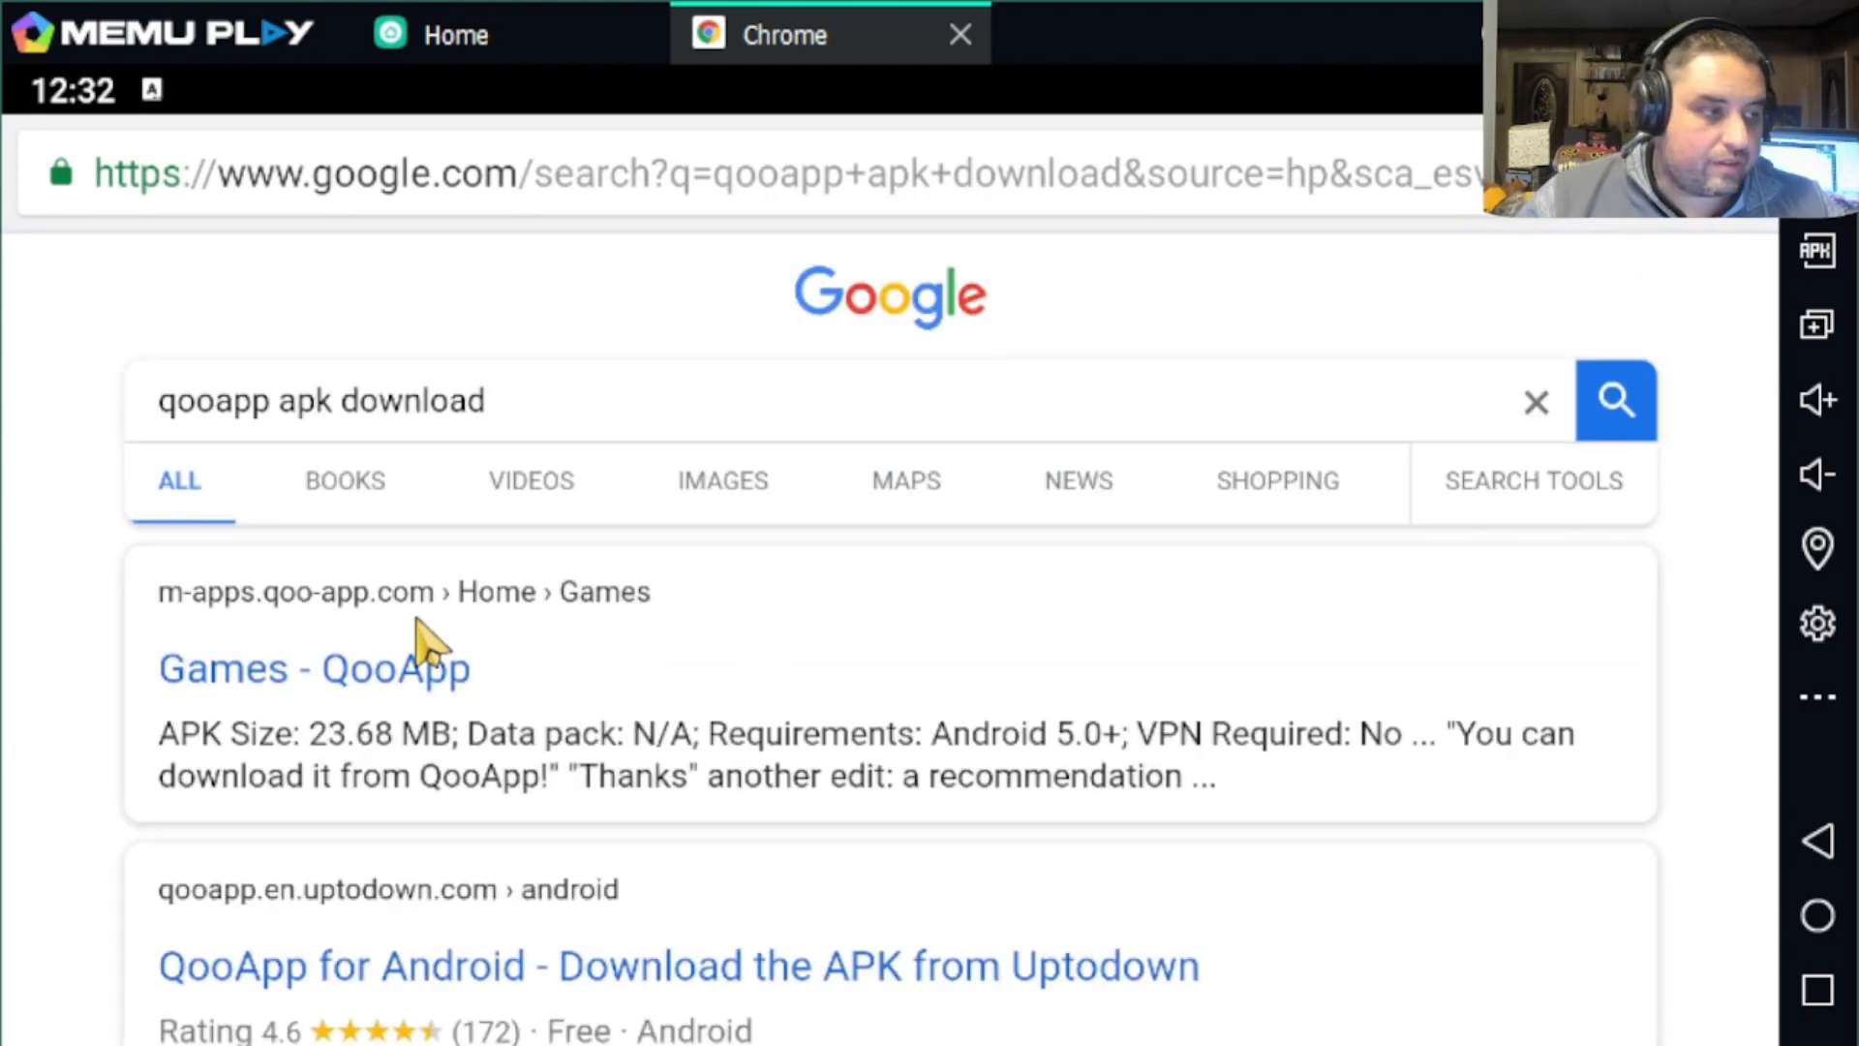
mouse_move(184, 641)
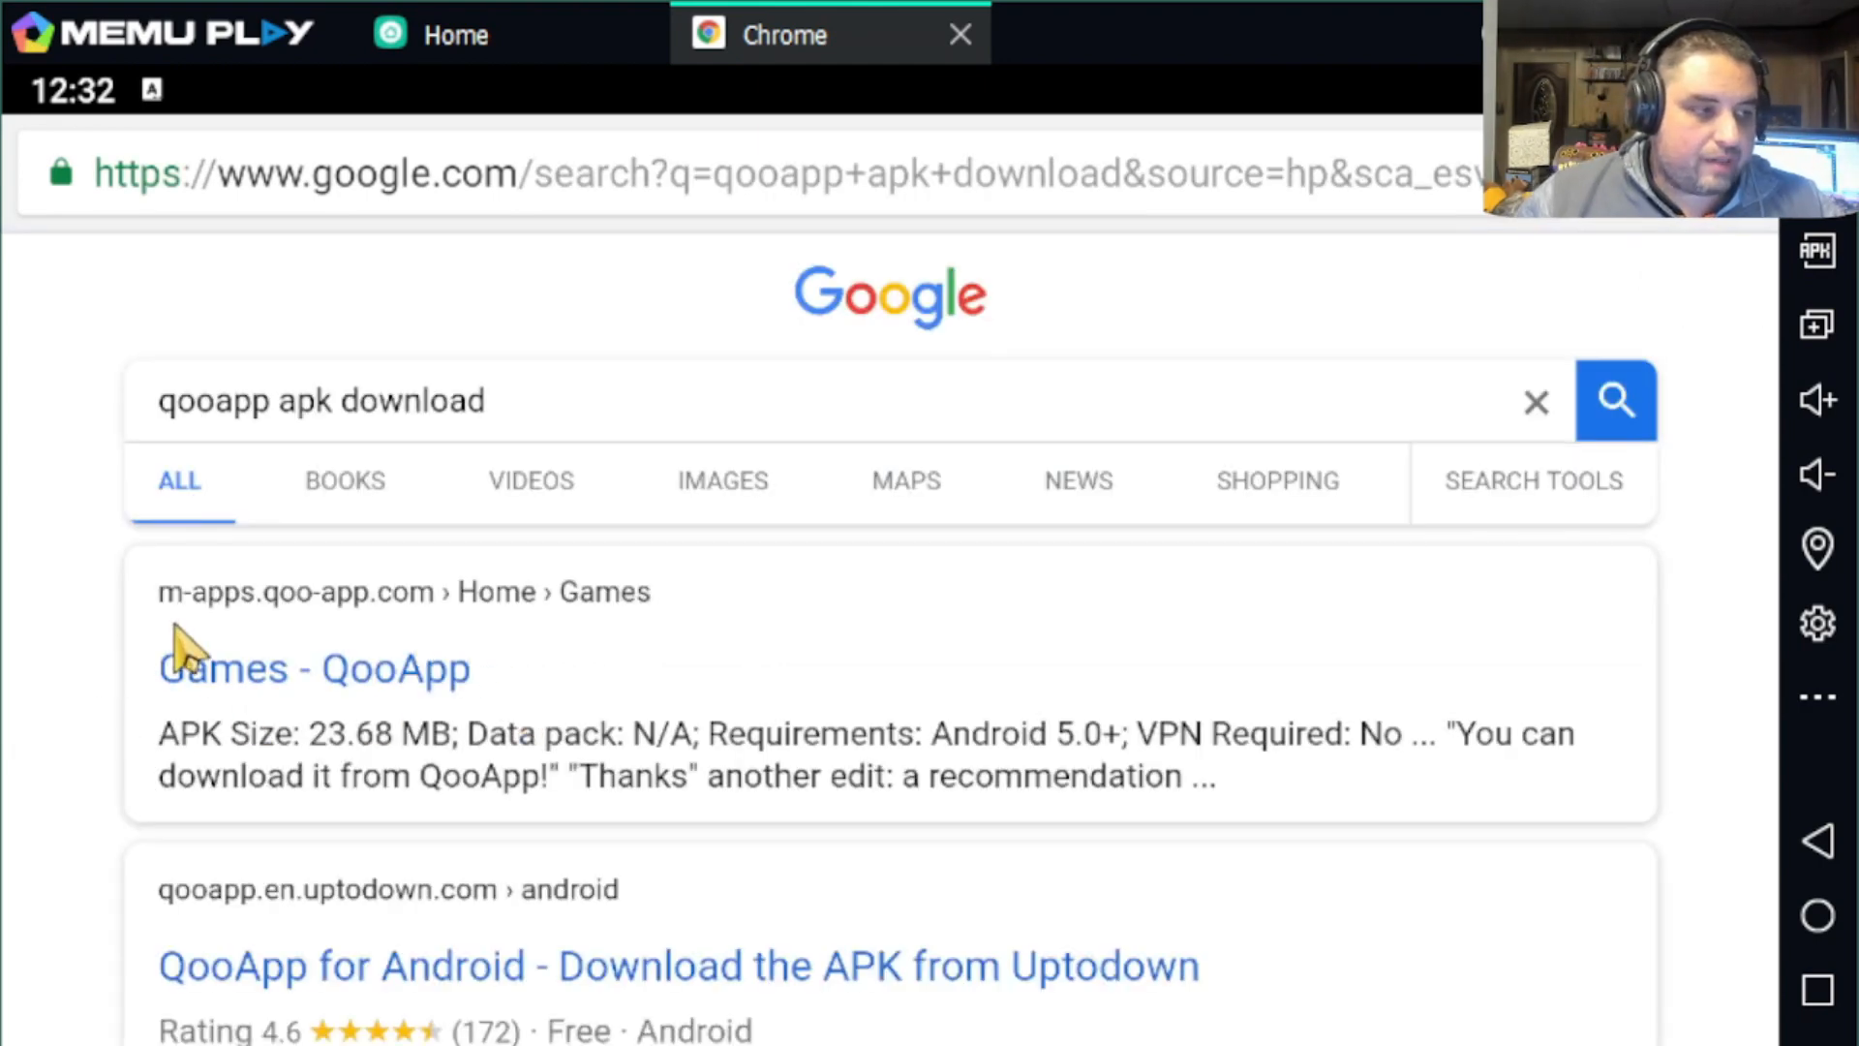
mouse_move(515, 610)
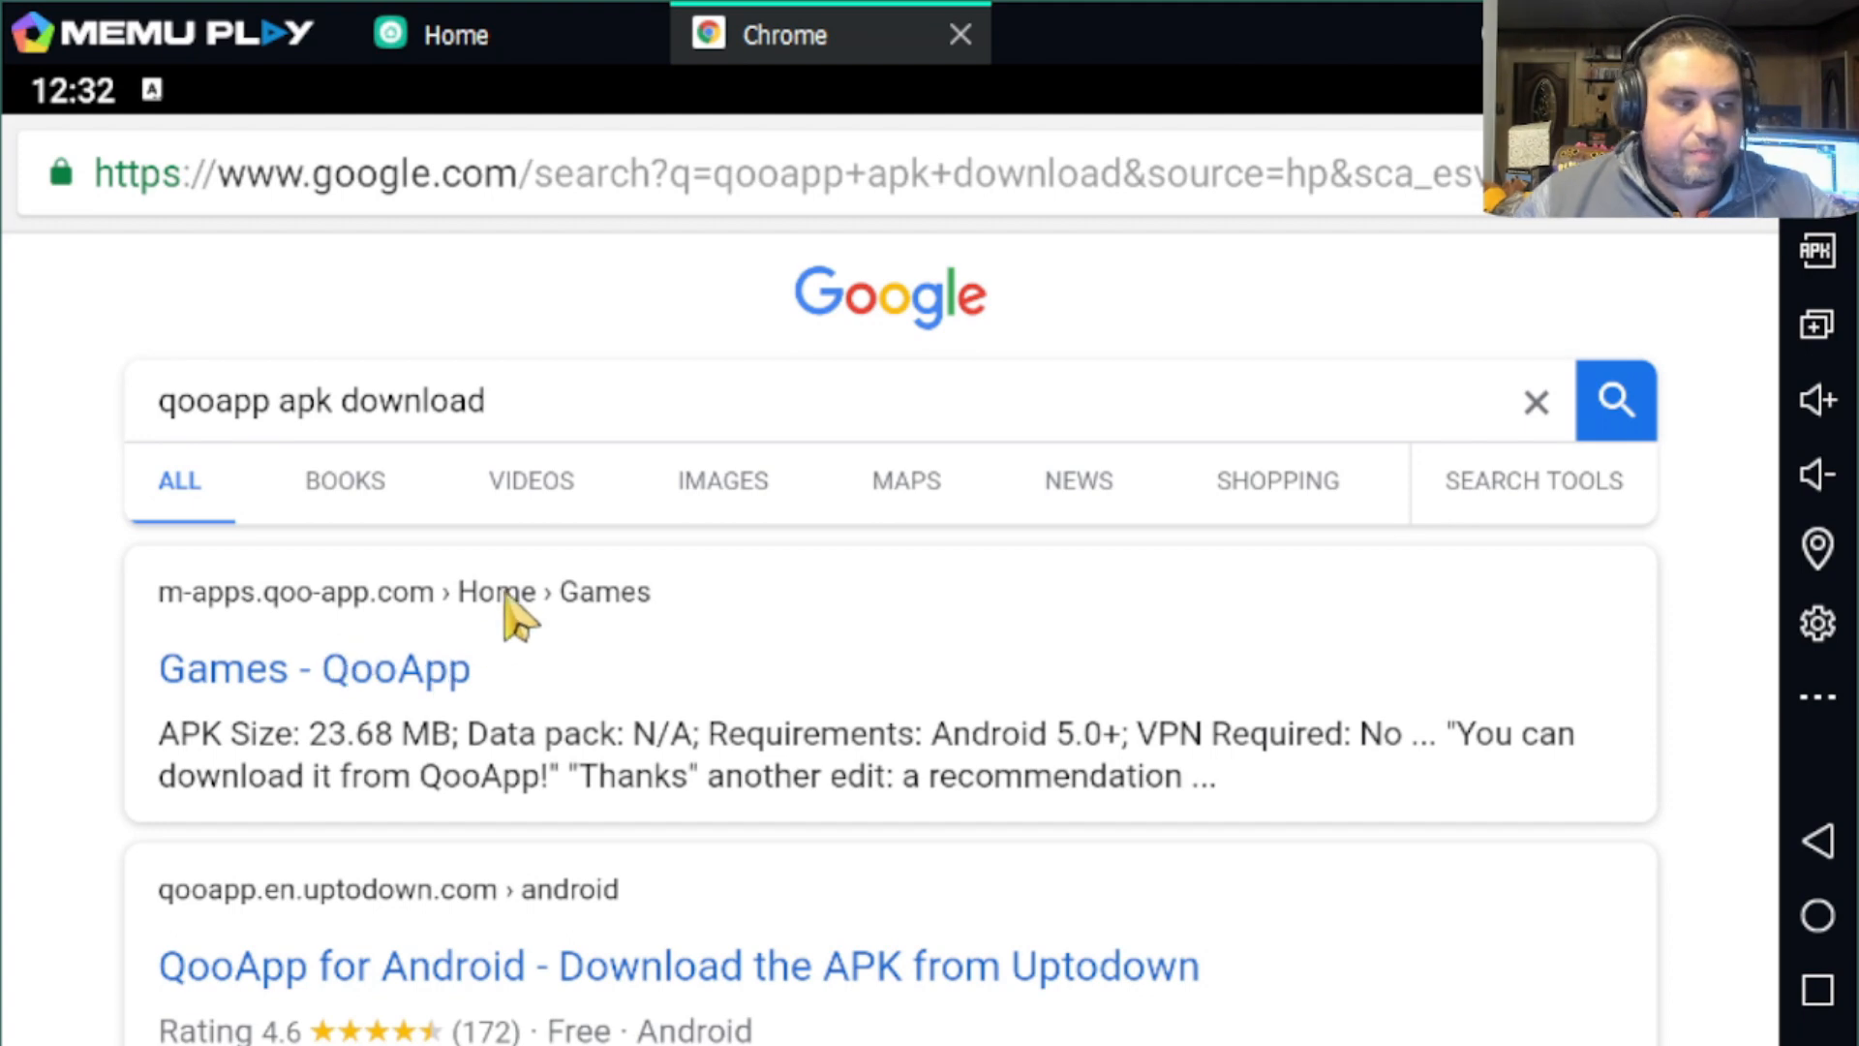
mouse_move(420, 705)
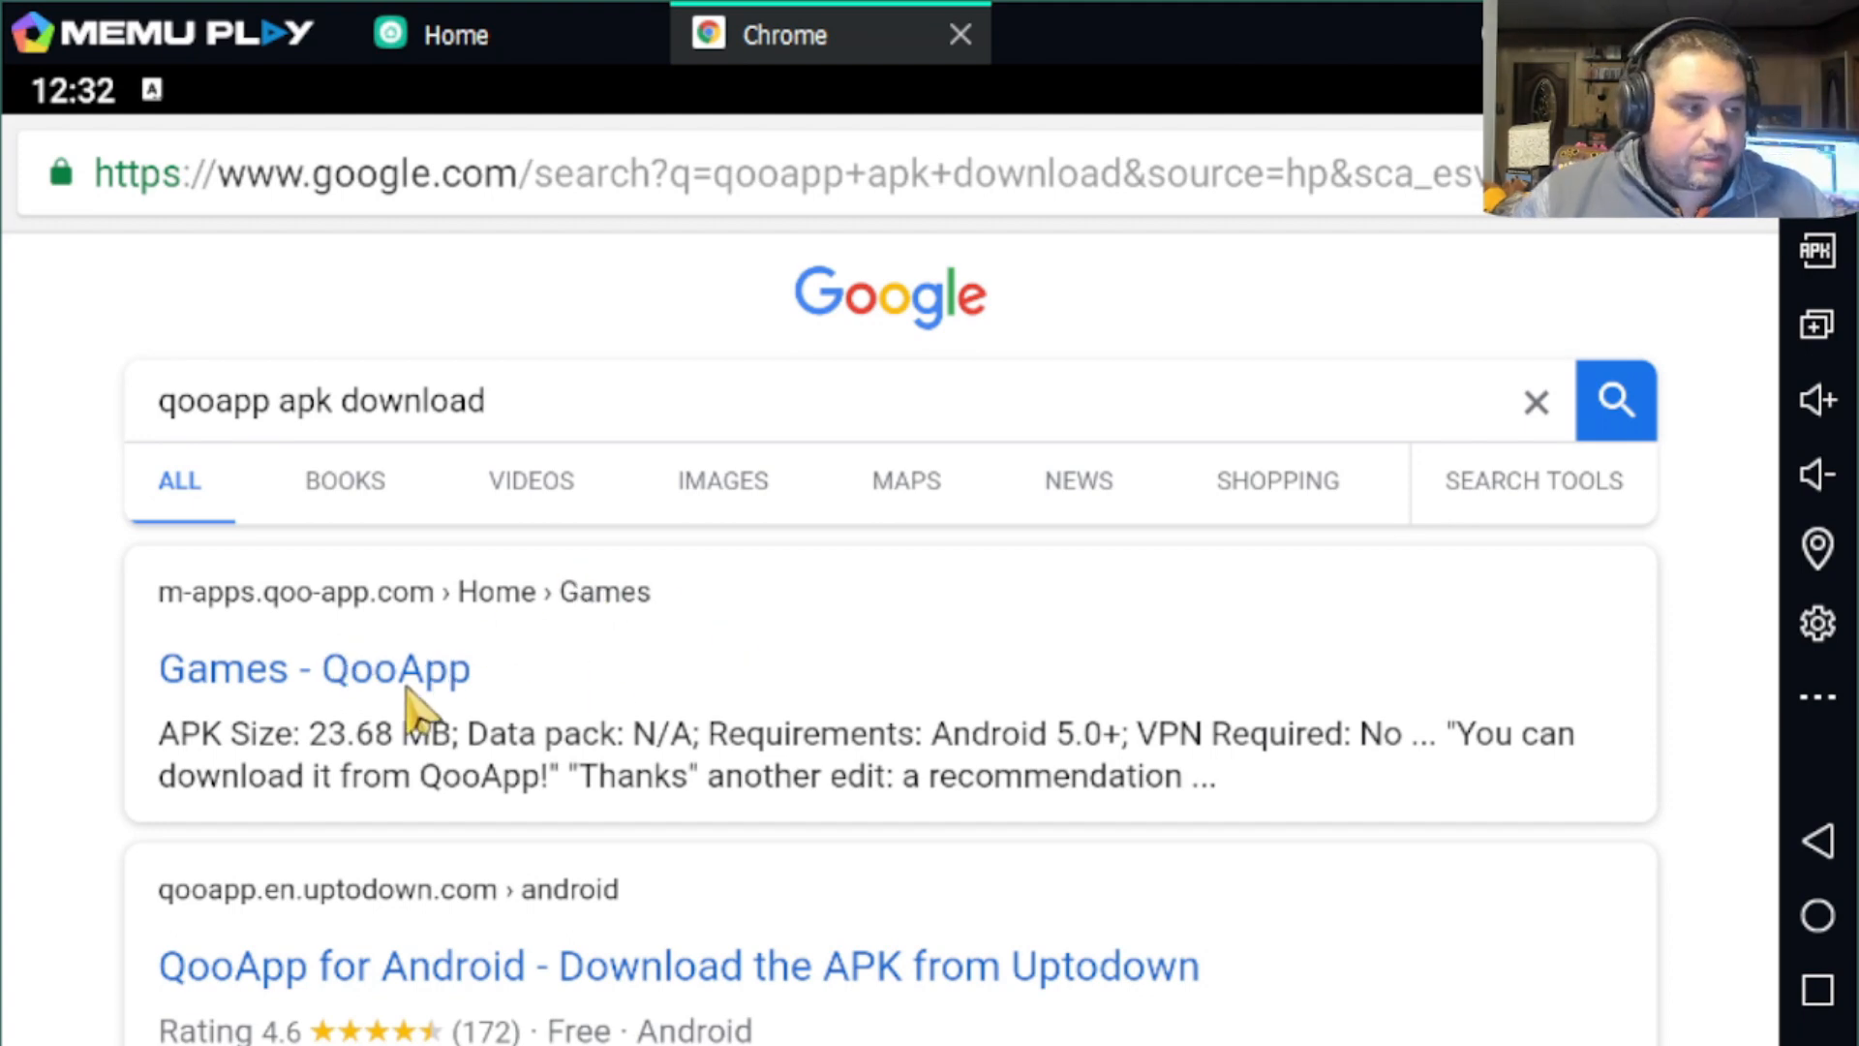
- Open the Games - QooApp result in Chrome just once and browse the QooApp page
left_click(314, 668)
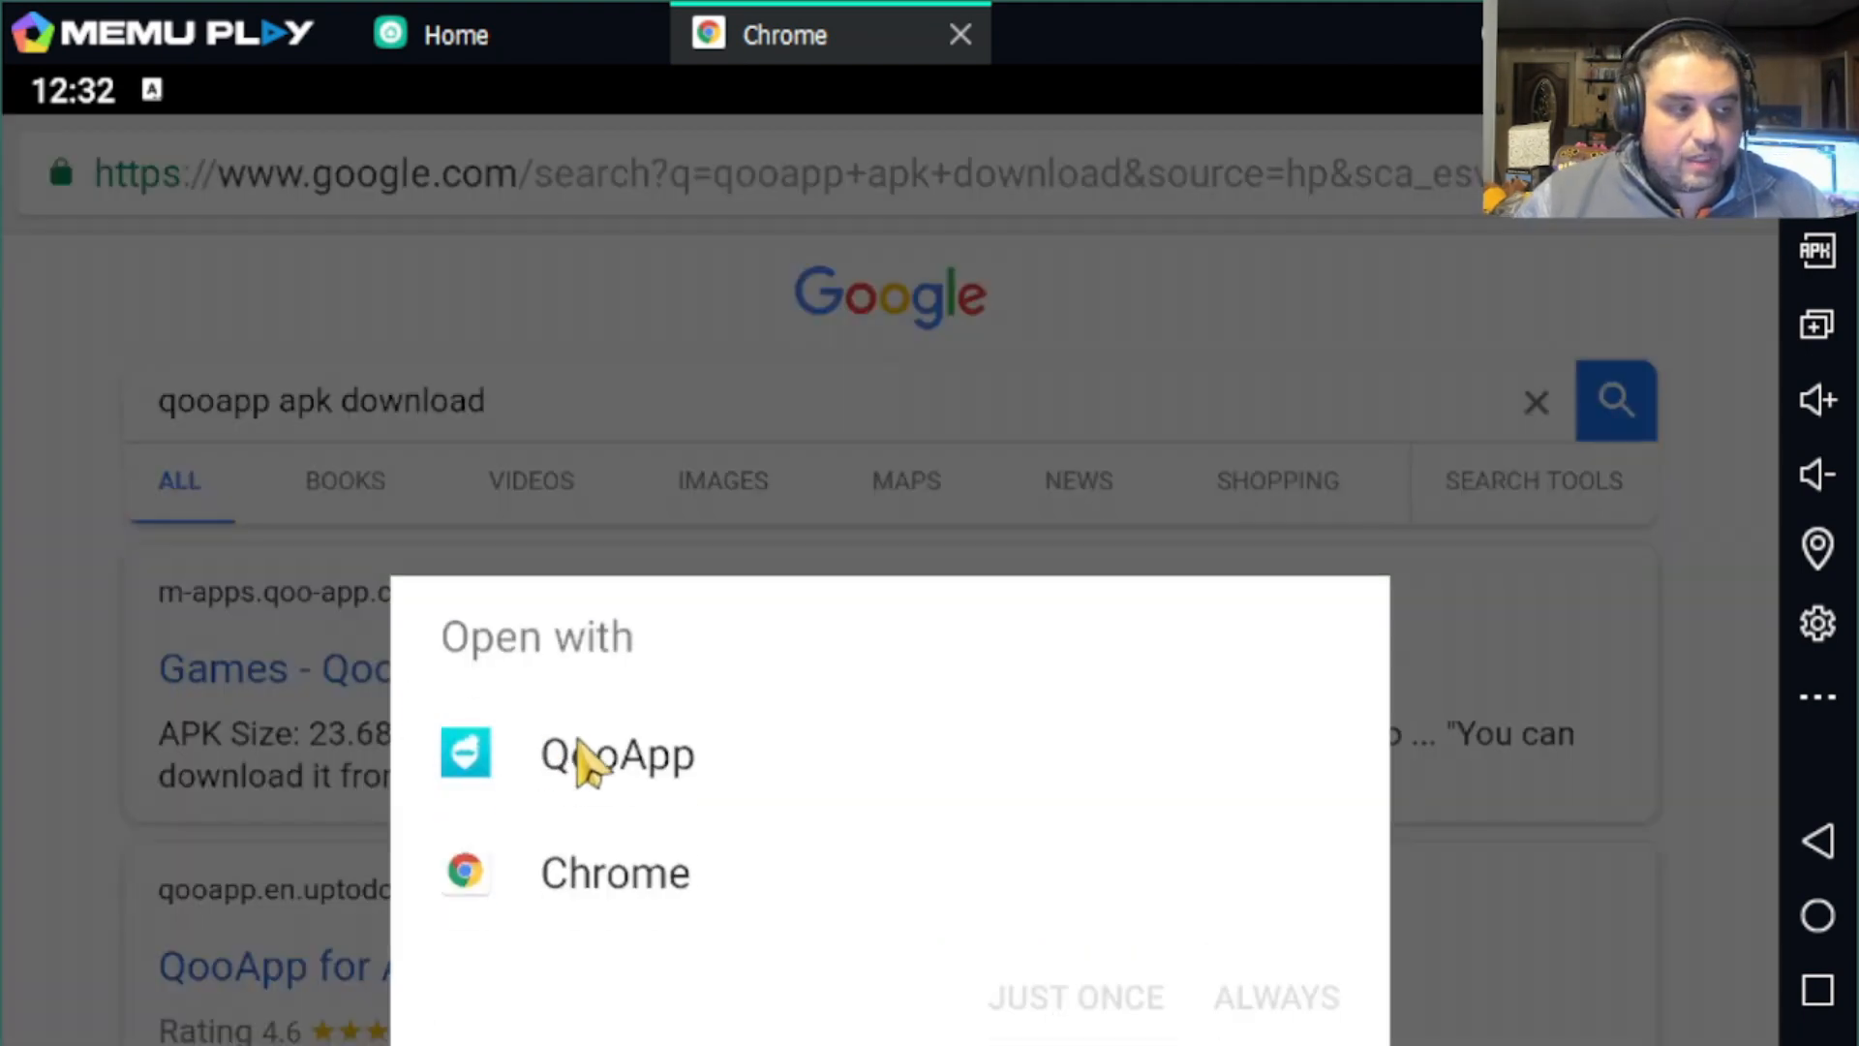
mouse_move(614, 873)
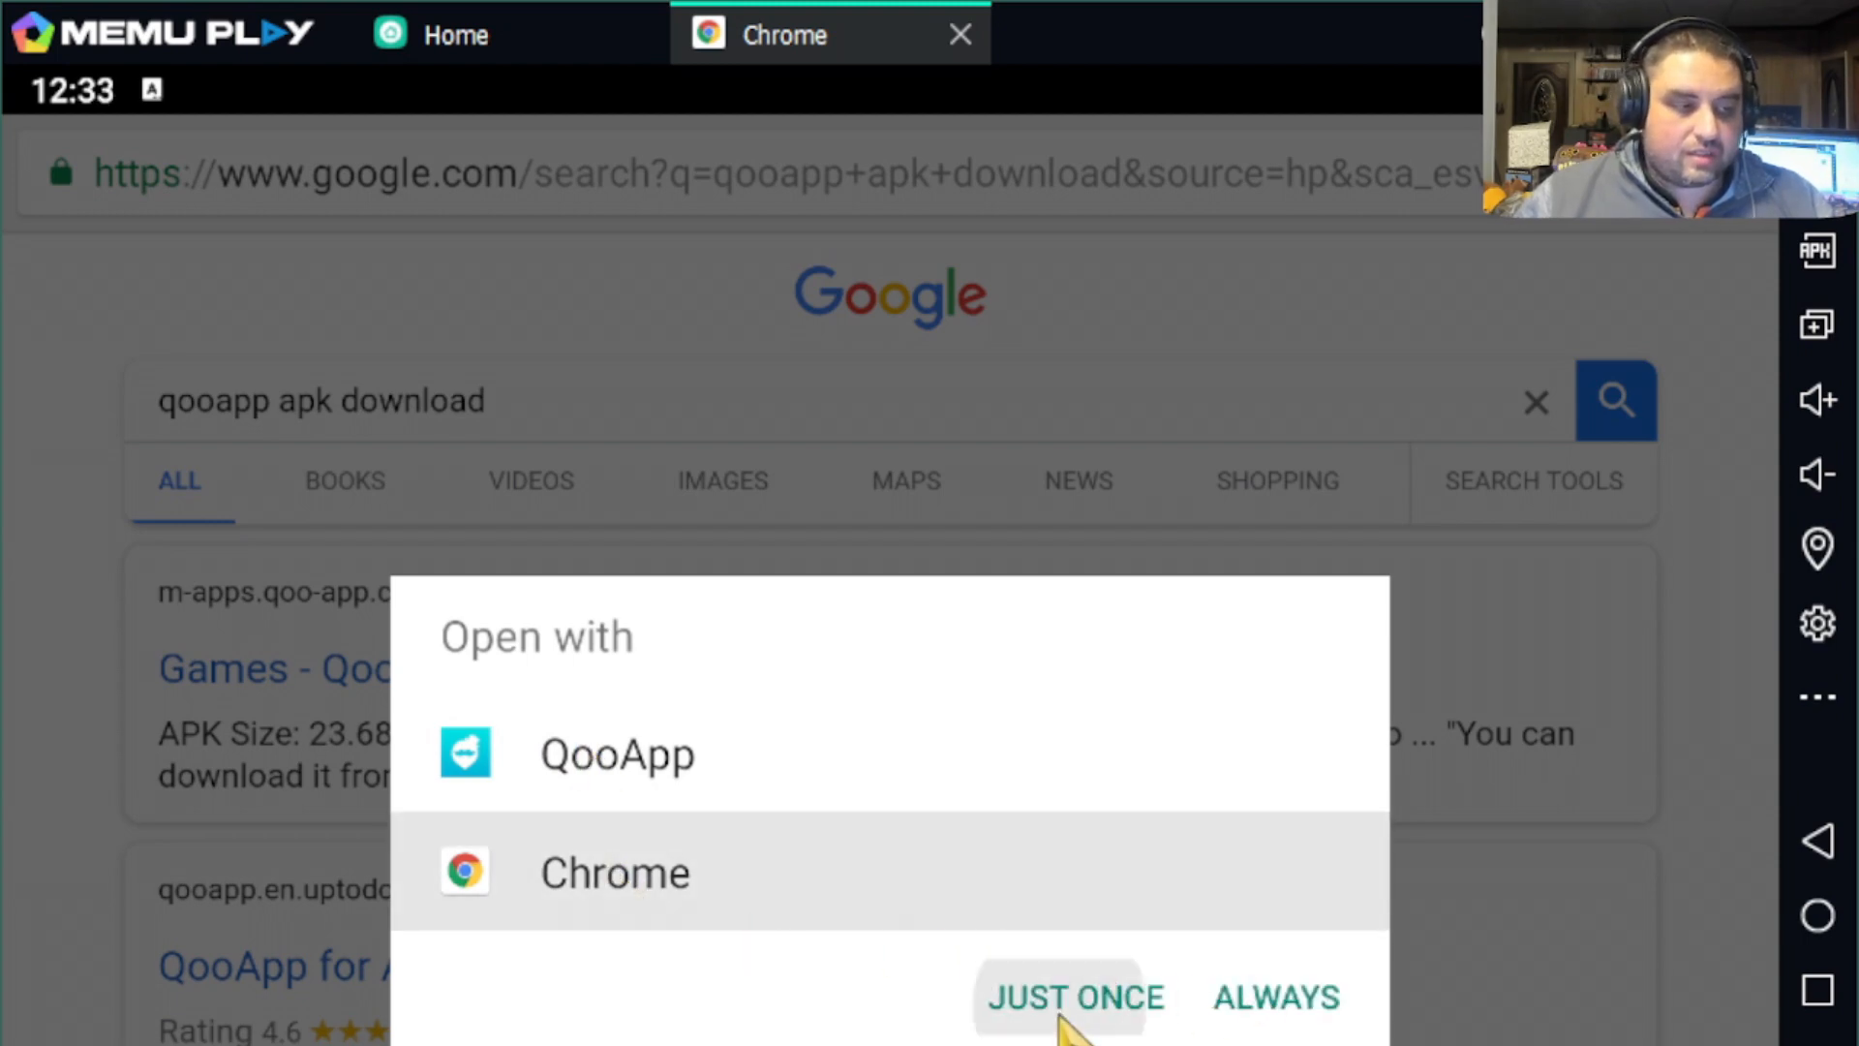
left_click(1075, 997)
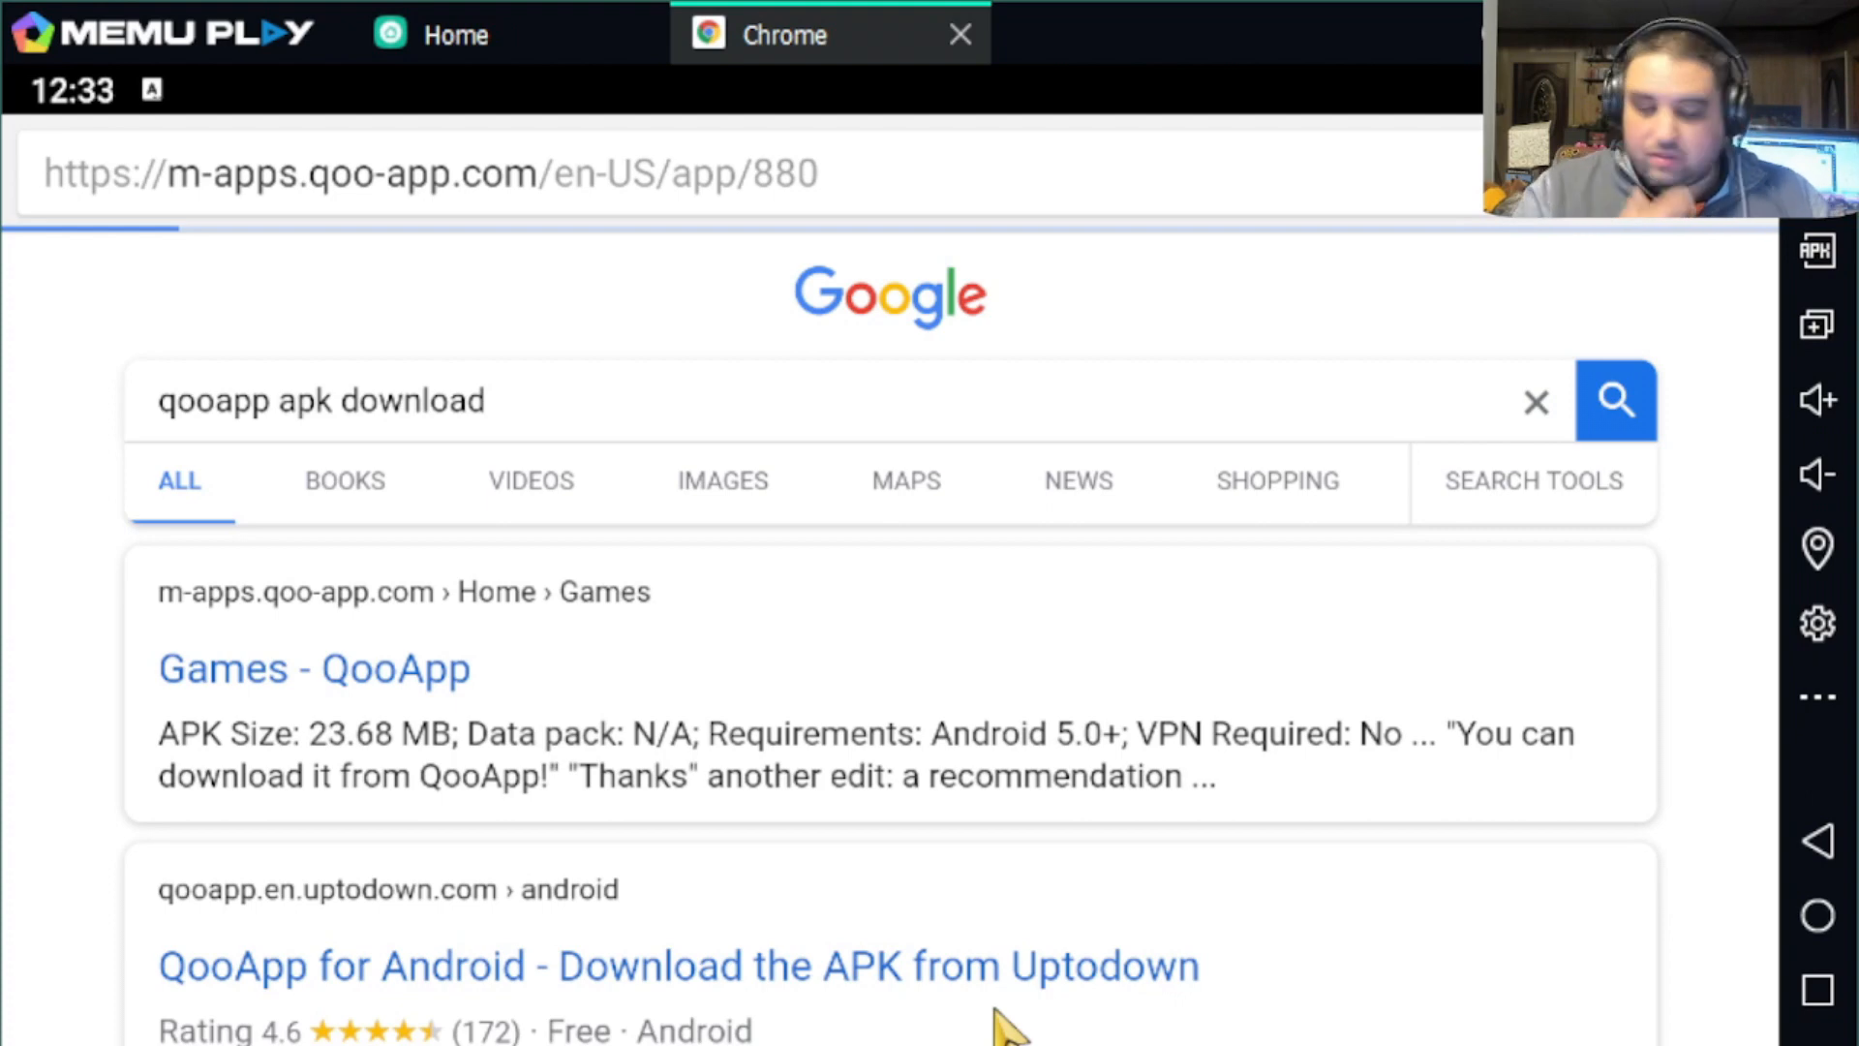
left_click(314, 668)
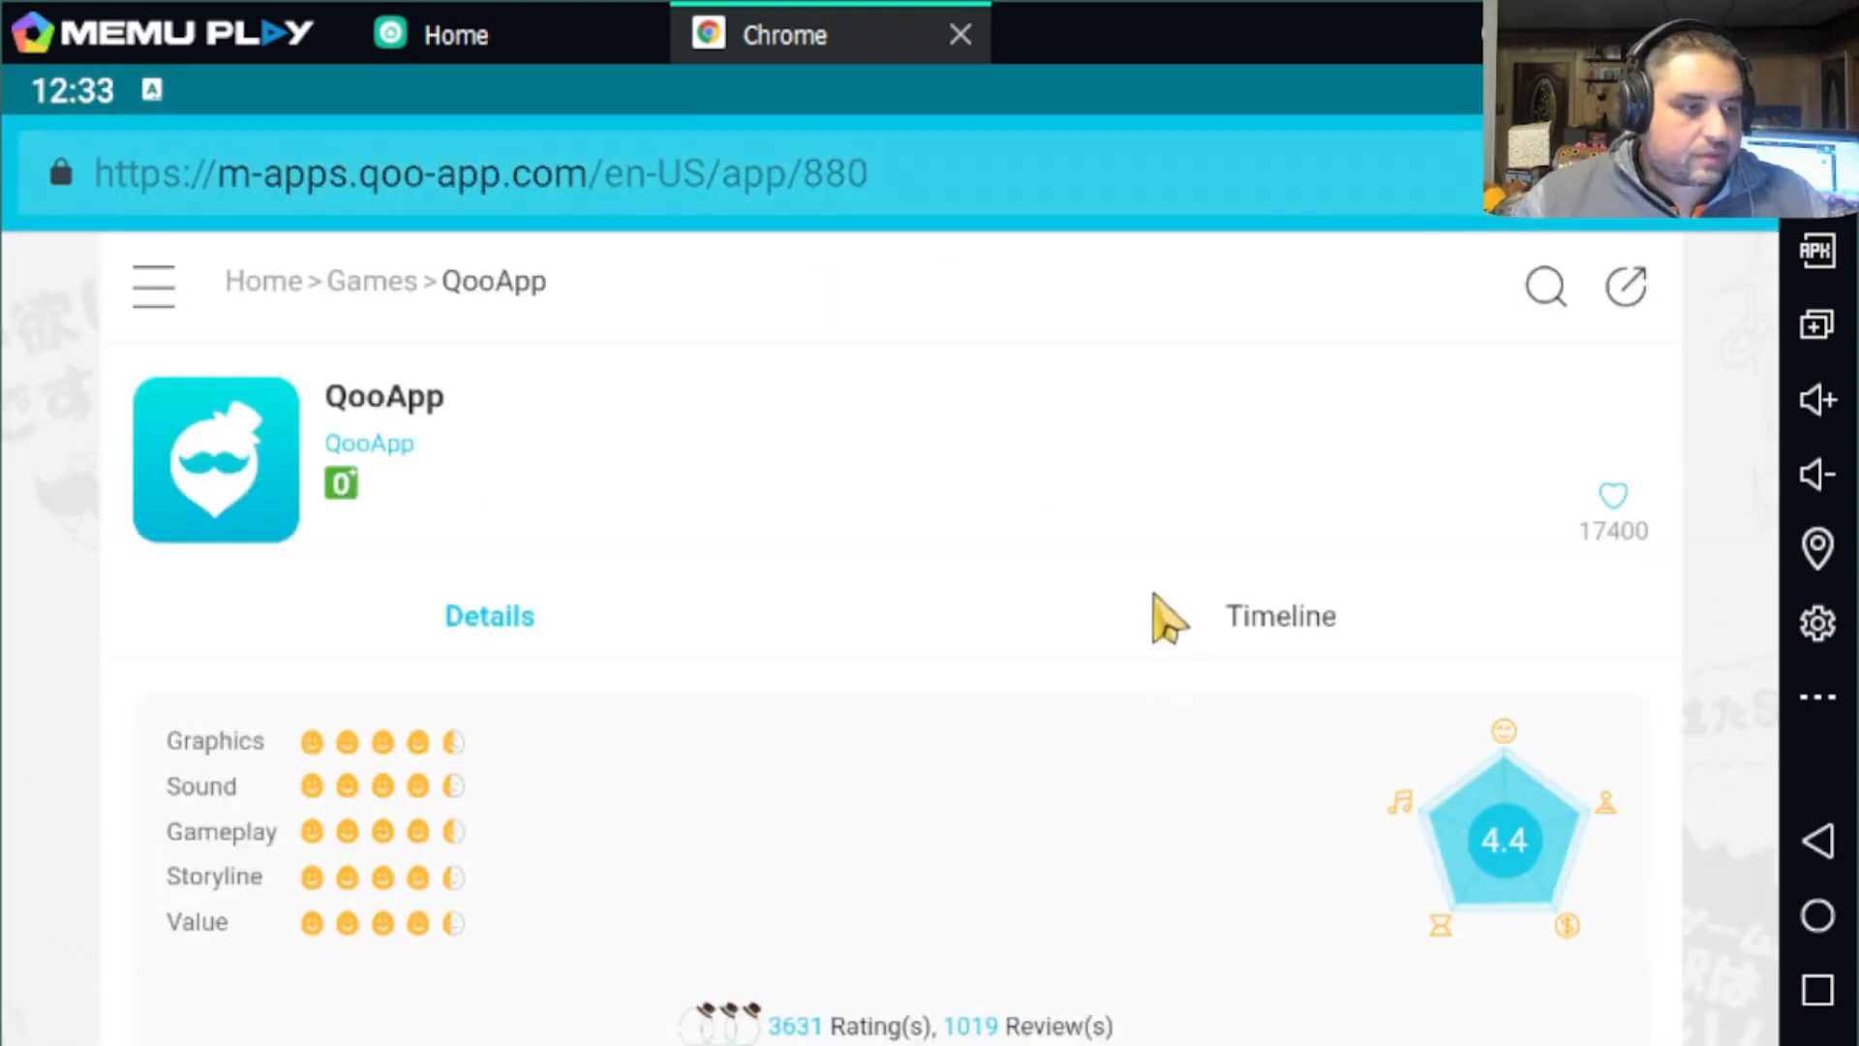
scroll("down", 3)
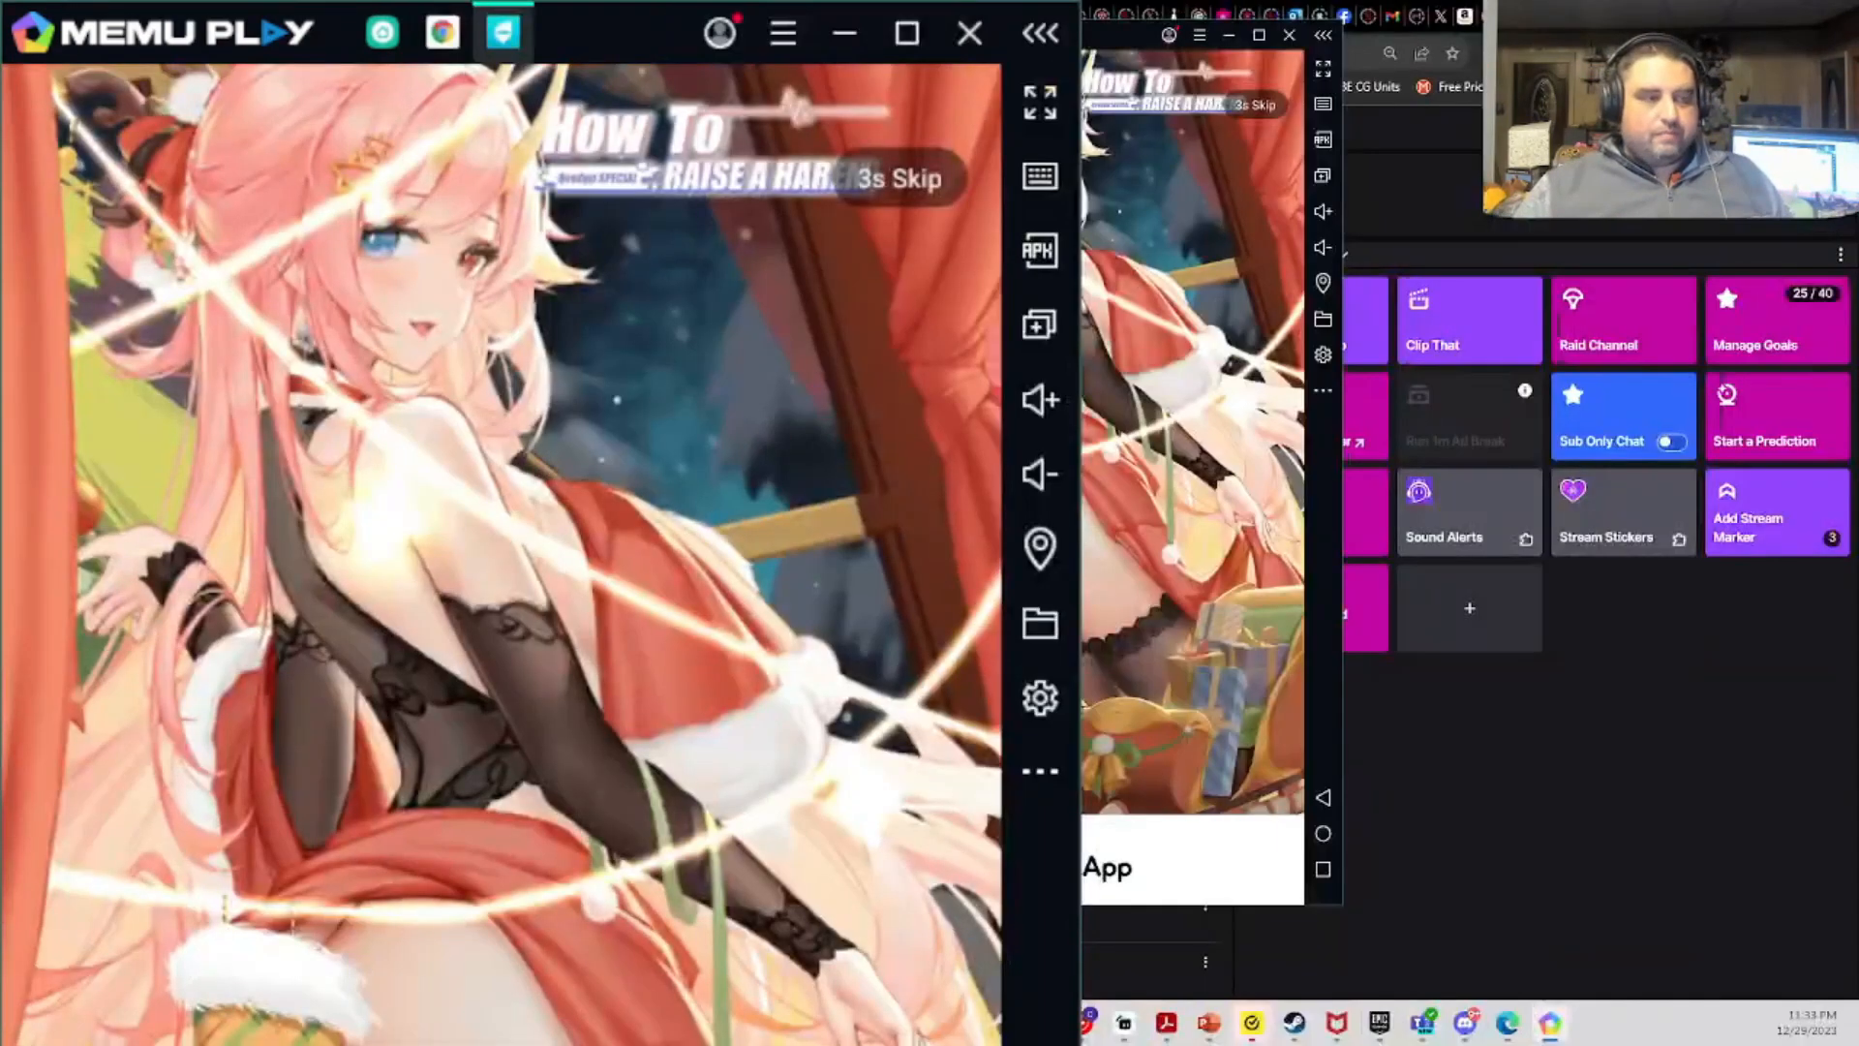
mouse_move(849, 213)
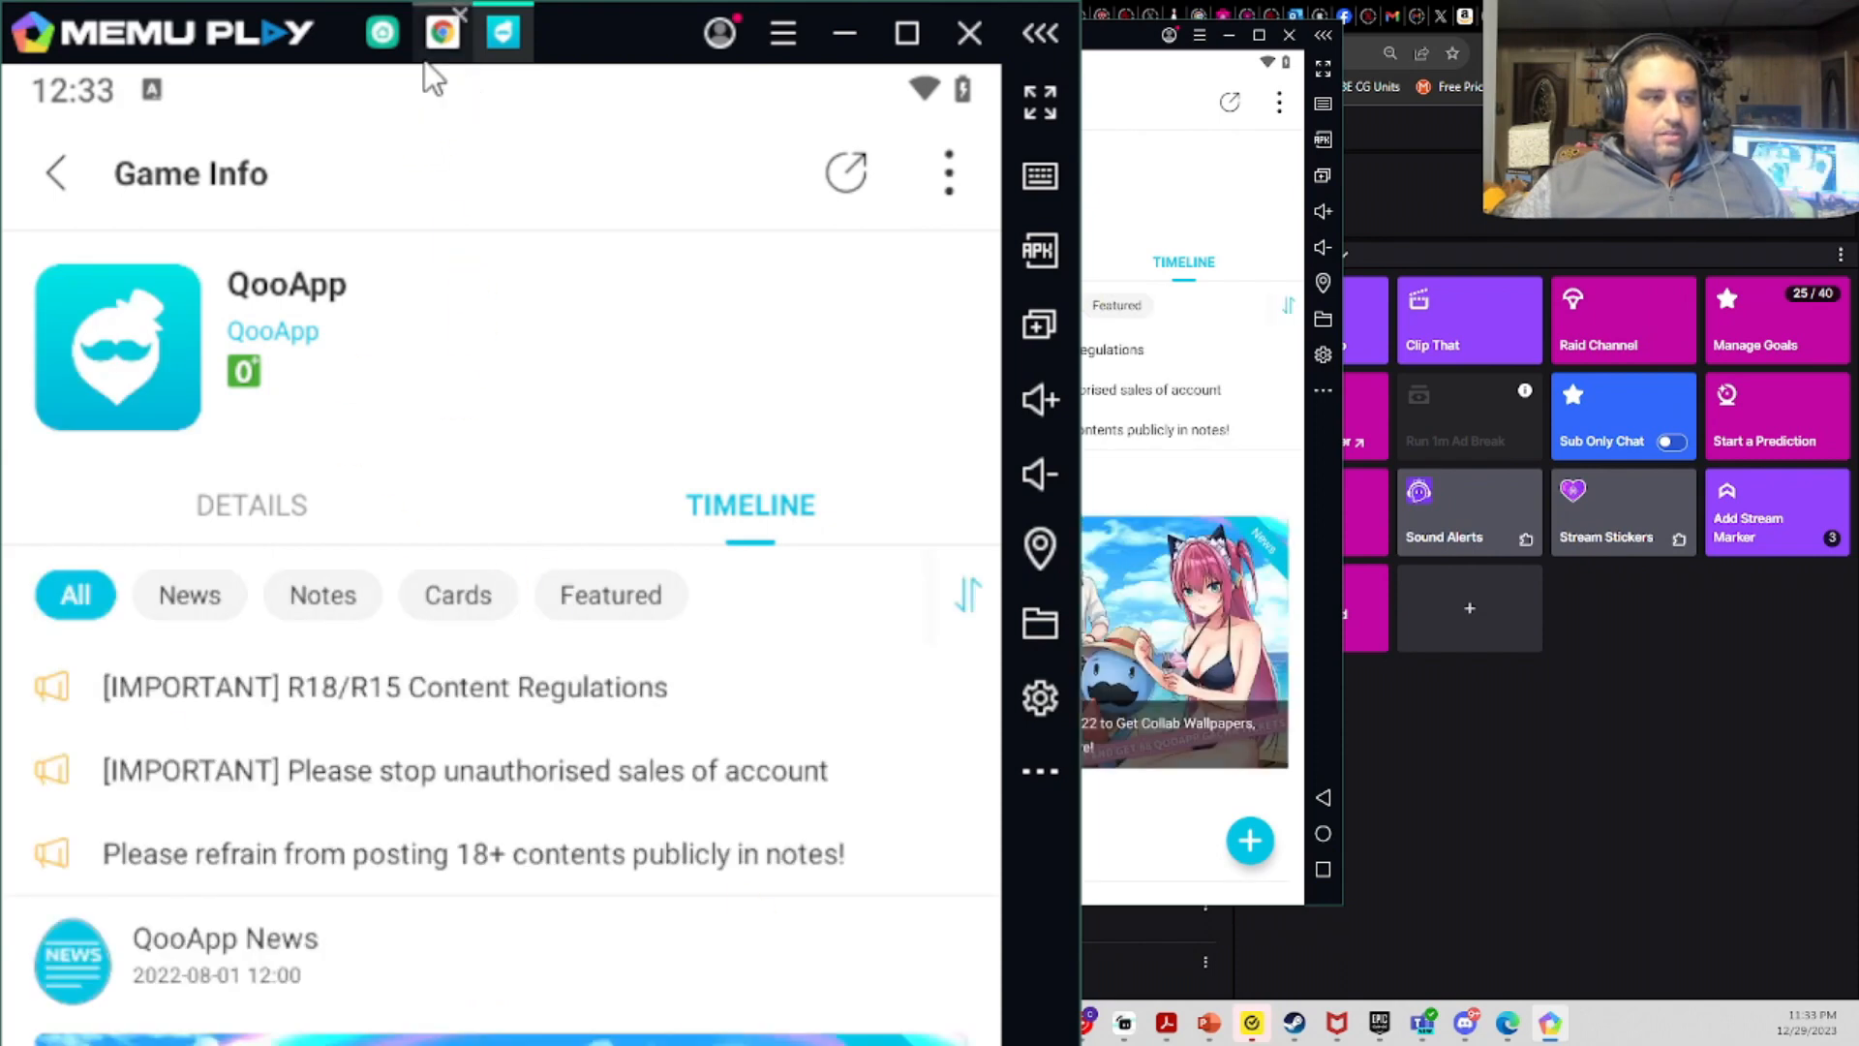
- Return to the QooApp page in Chrome on the way to QooApp's Game Info screen
left_click(439, 32)
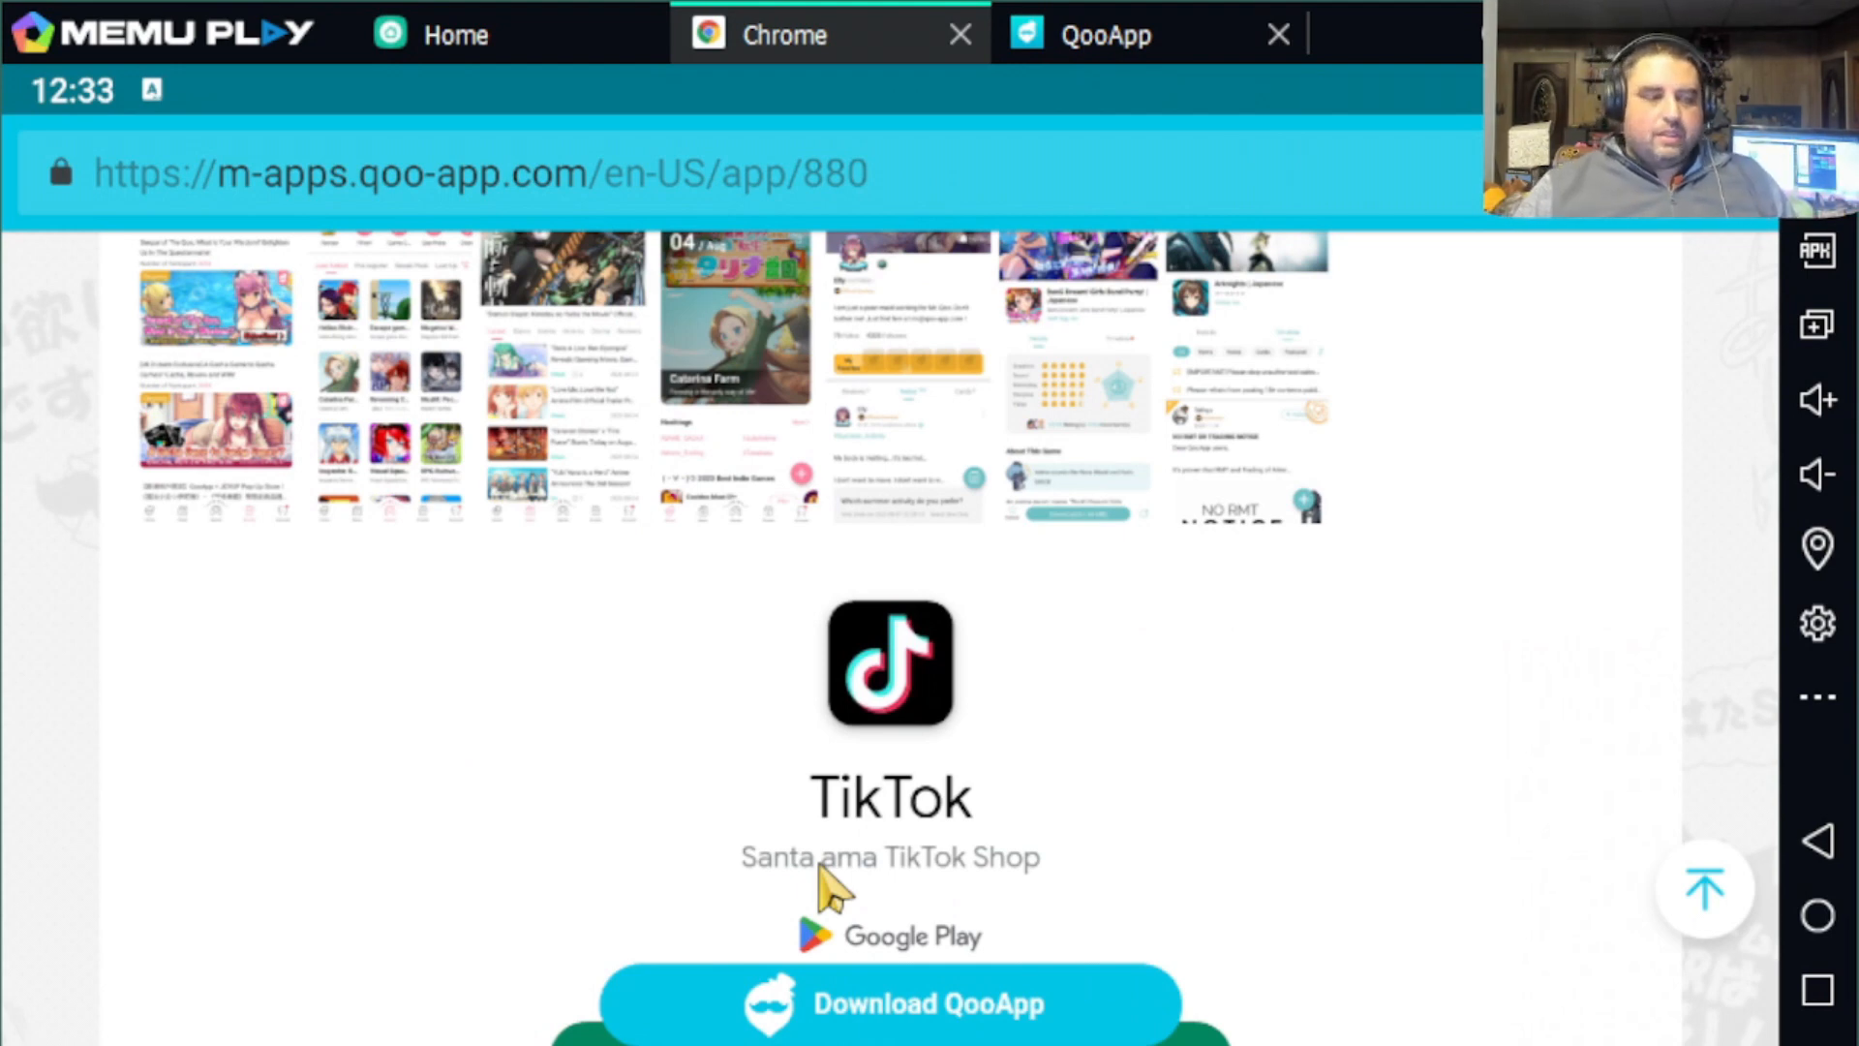
mouse_move(1524, 989)
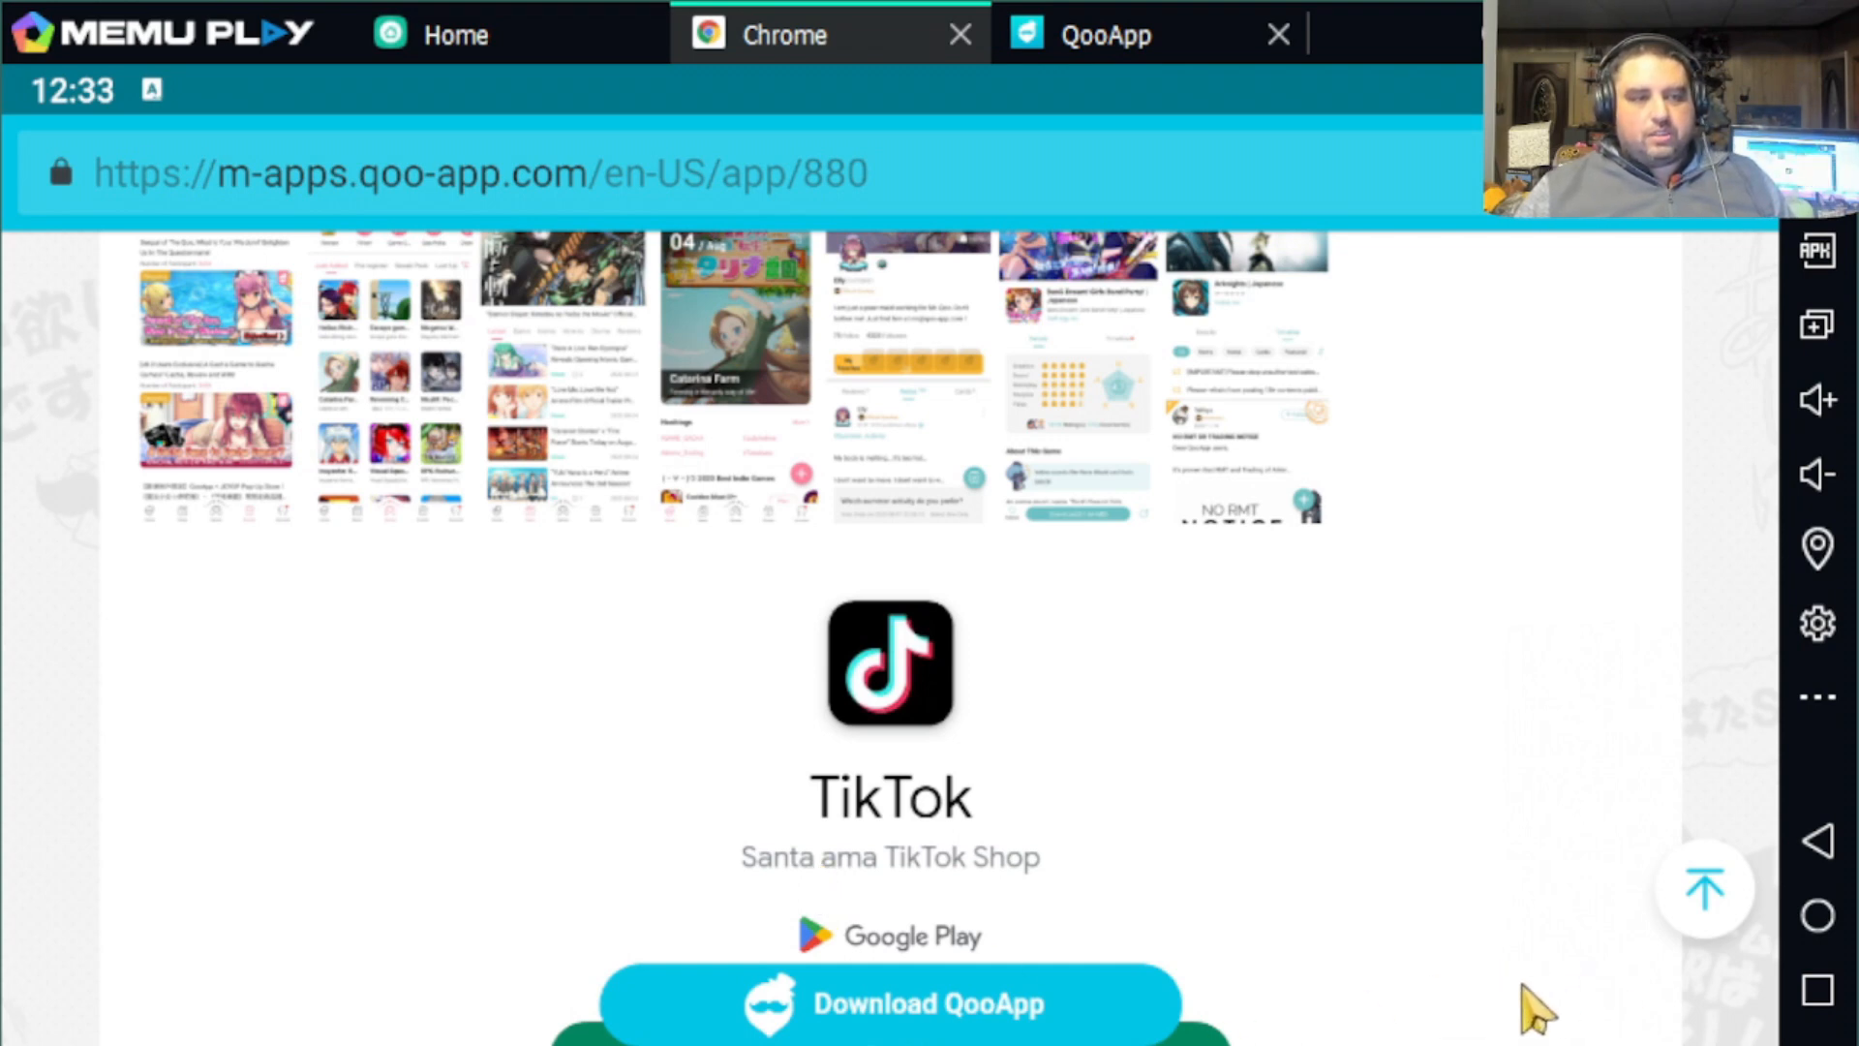
mouse_move(1648, 1013)
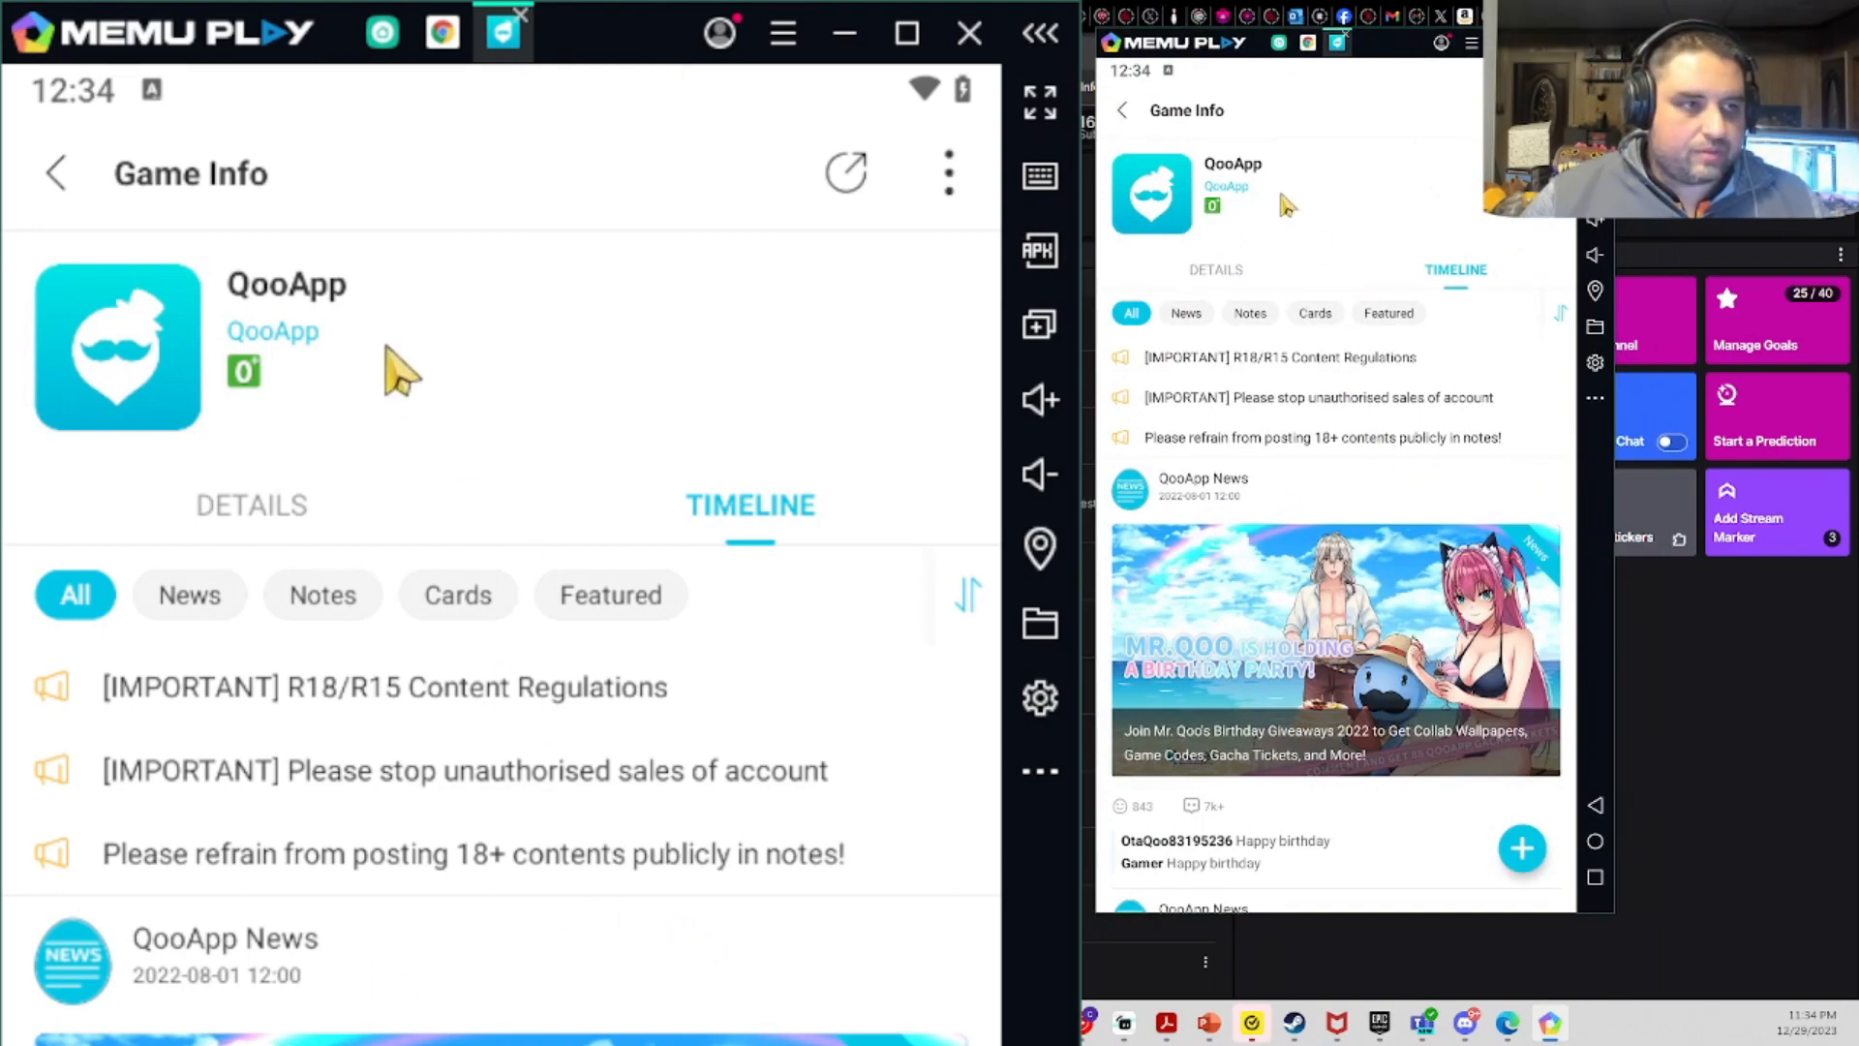
- Leave Game Info and search QooApp for "dragon quest tact", showing Japanese and Global suggestions
left_click(54, 172)
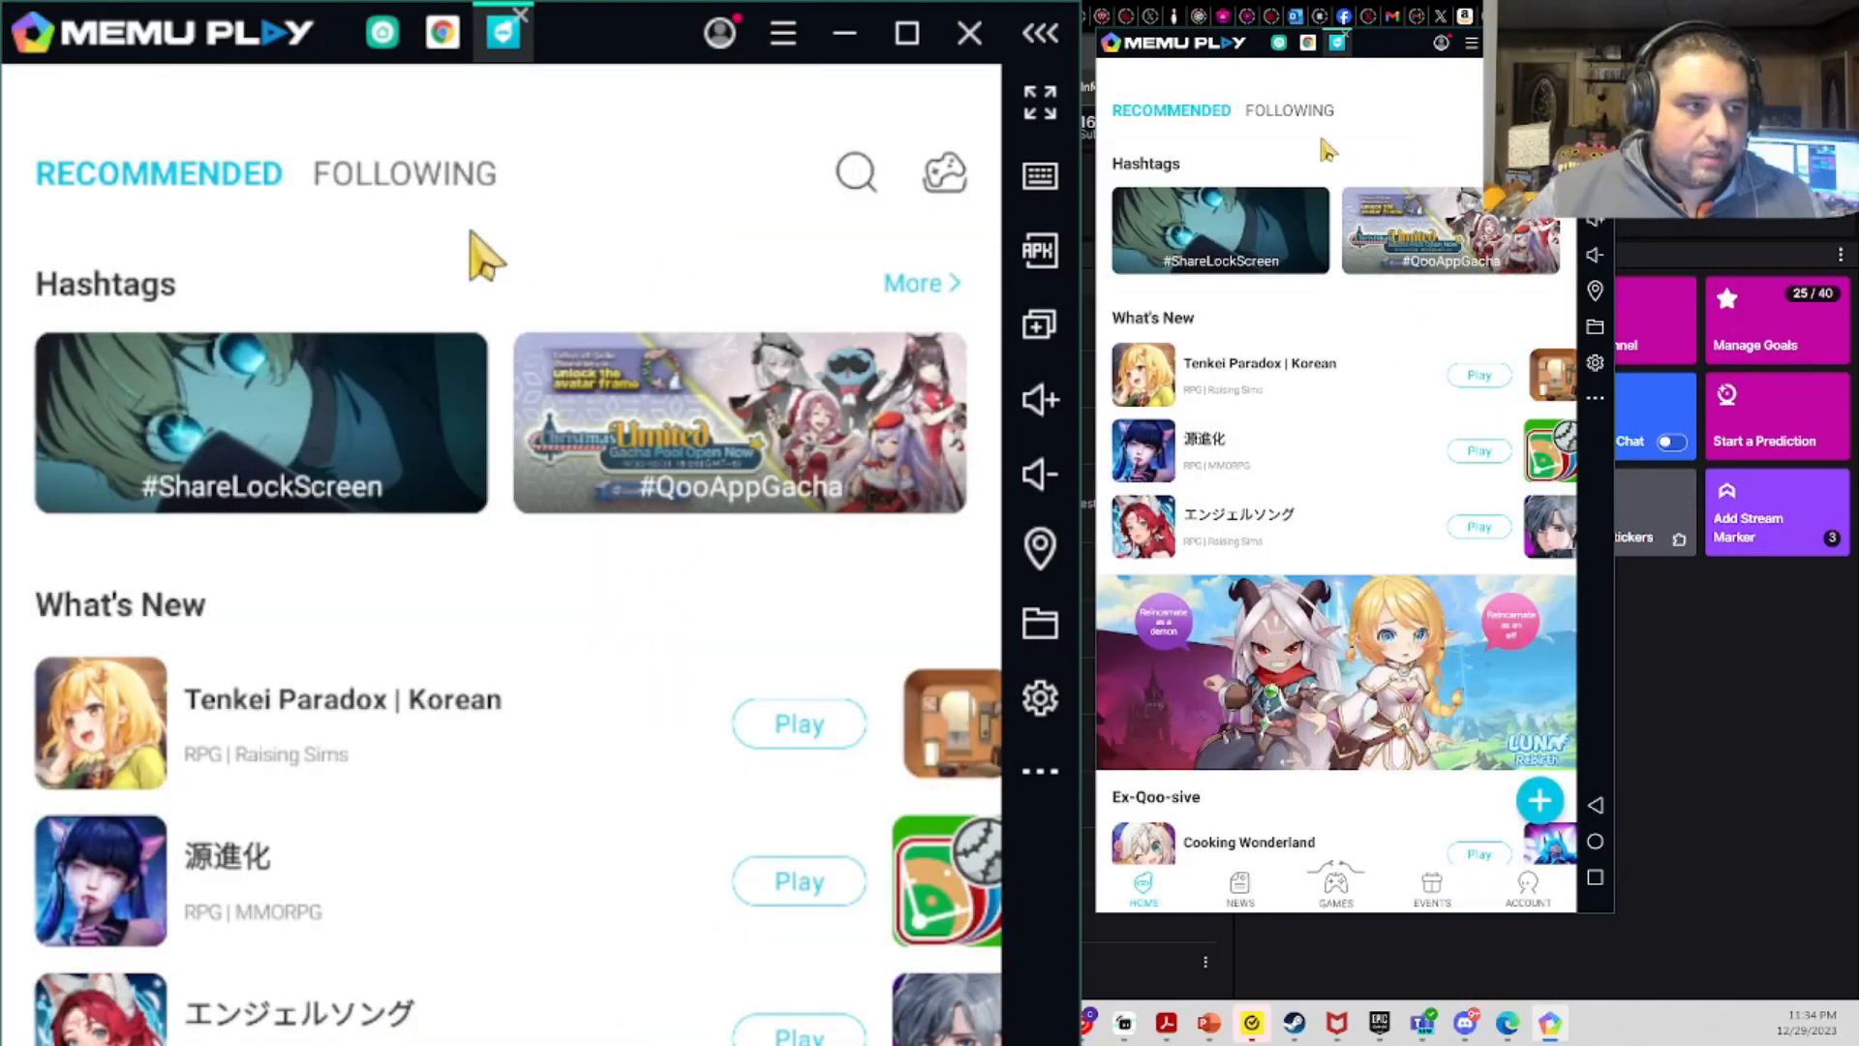
left_click(854, 172)
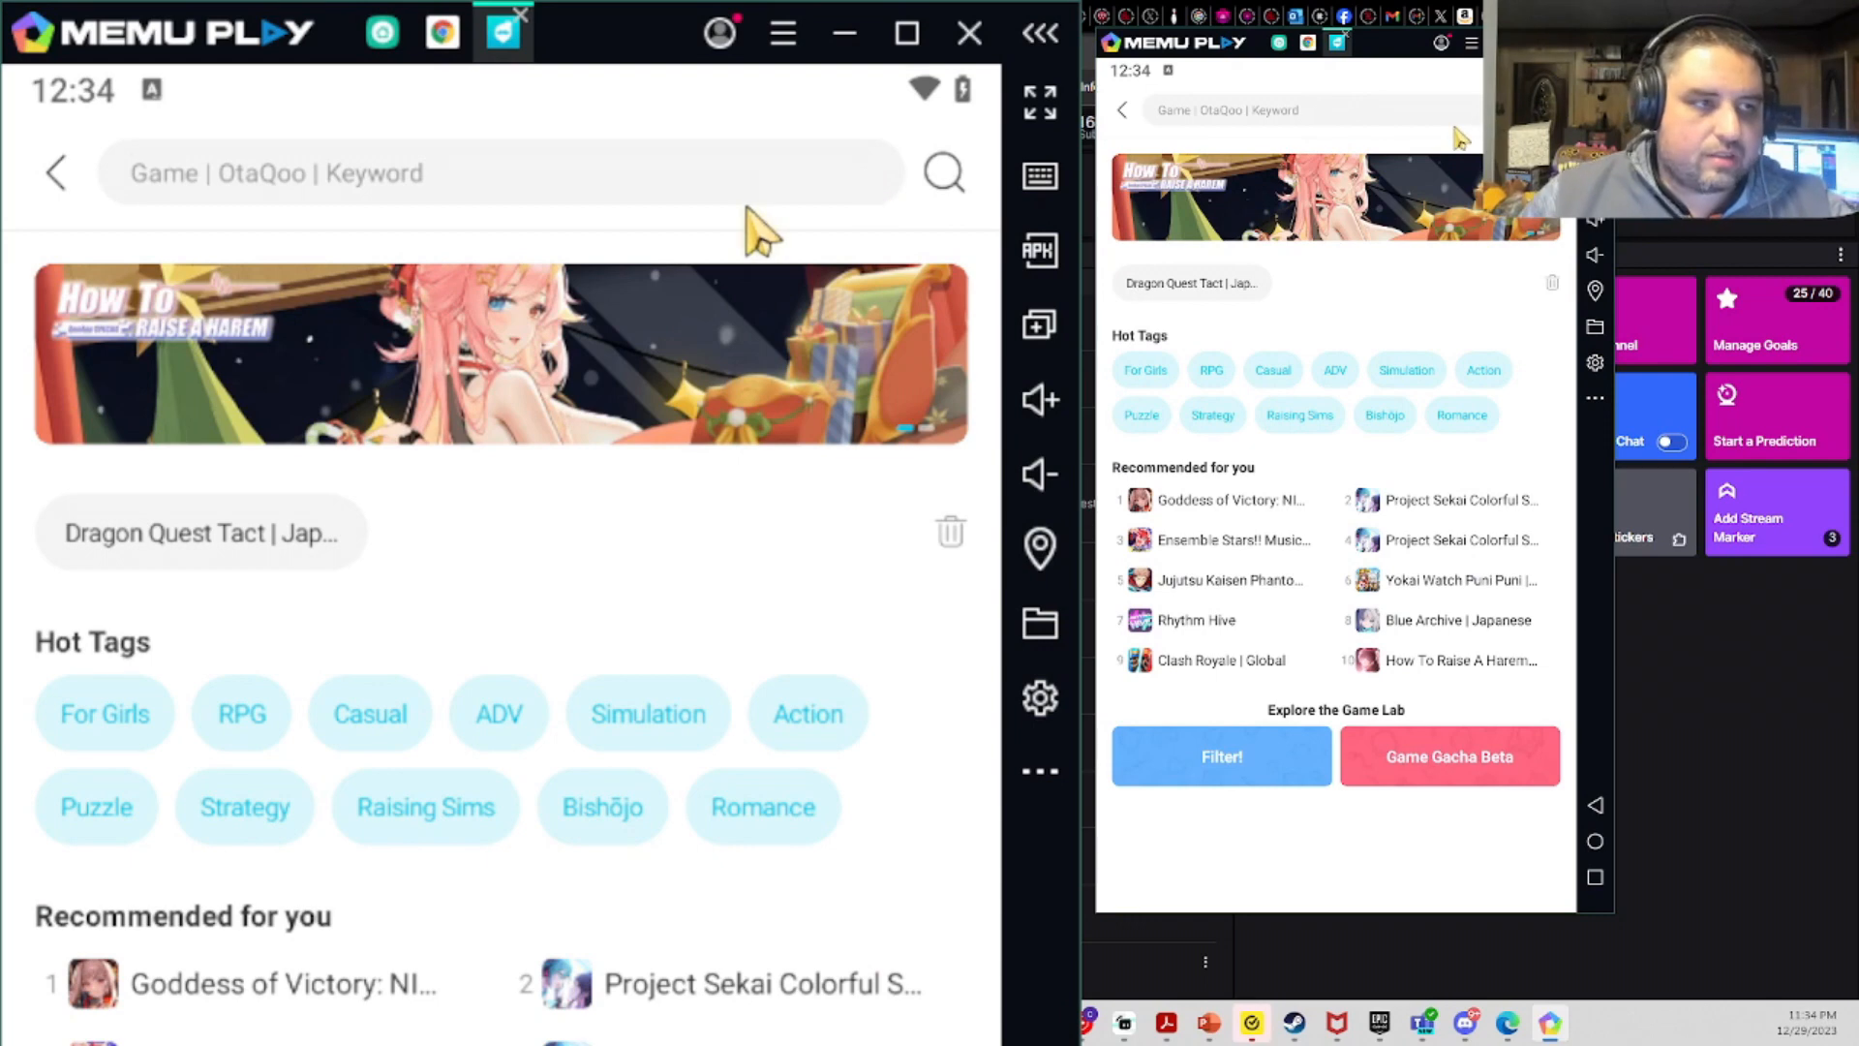
type("dragon quest tact")
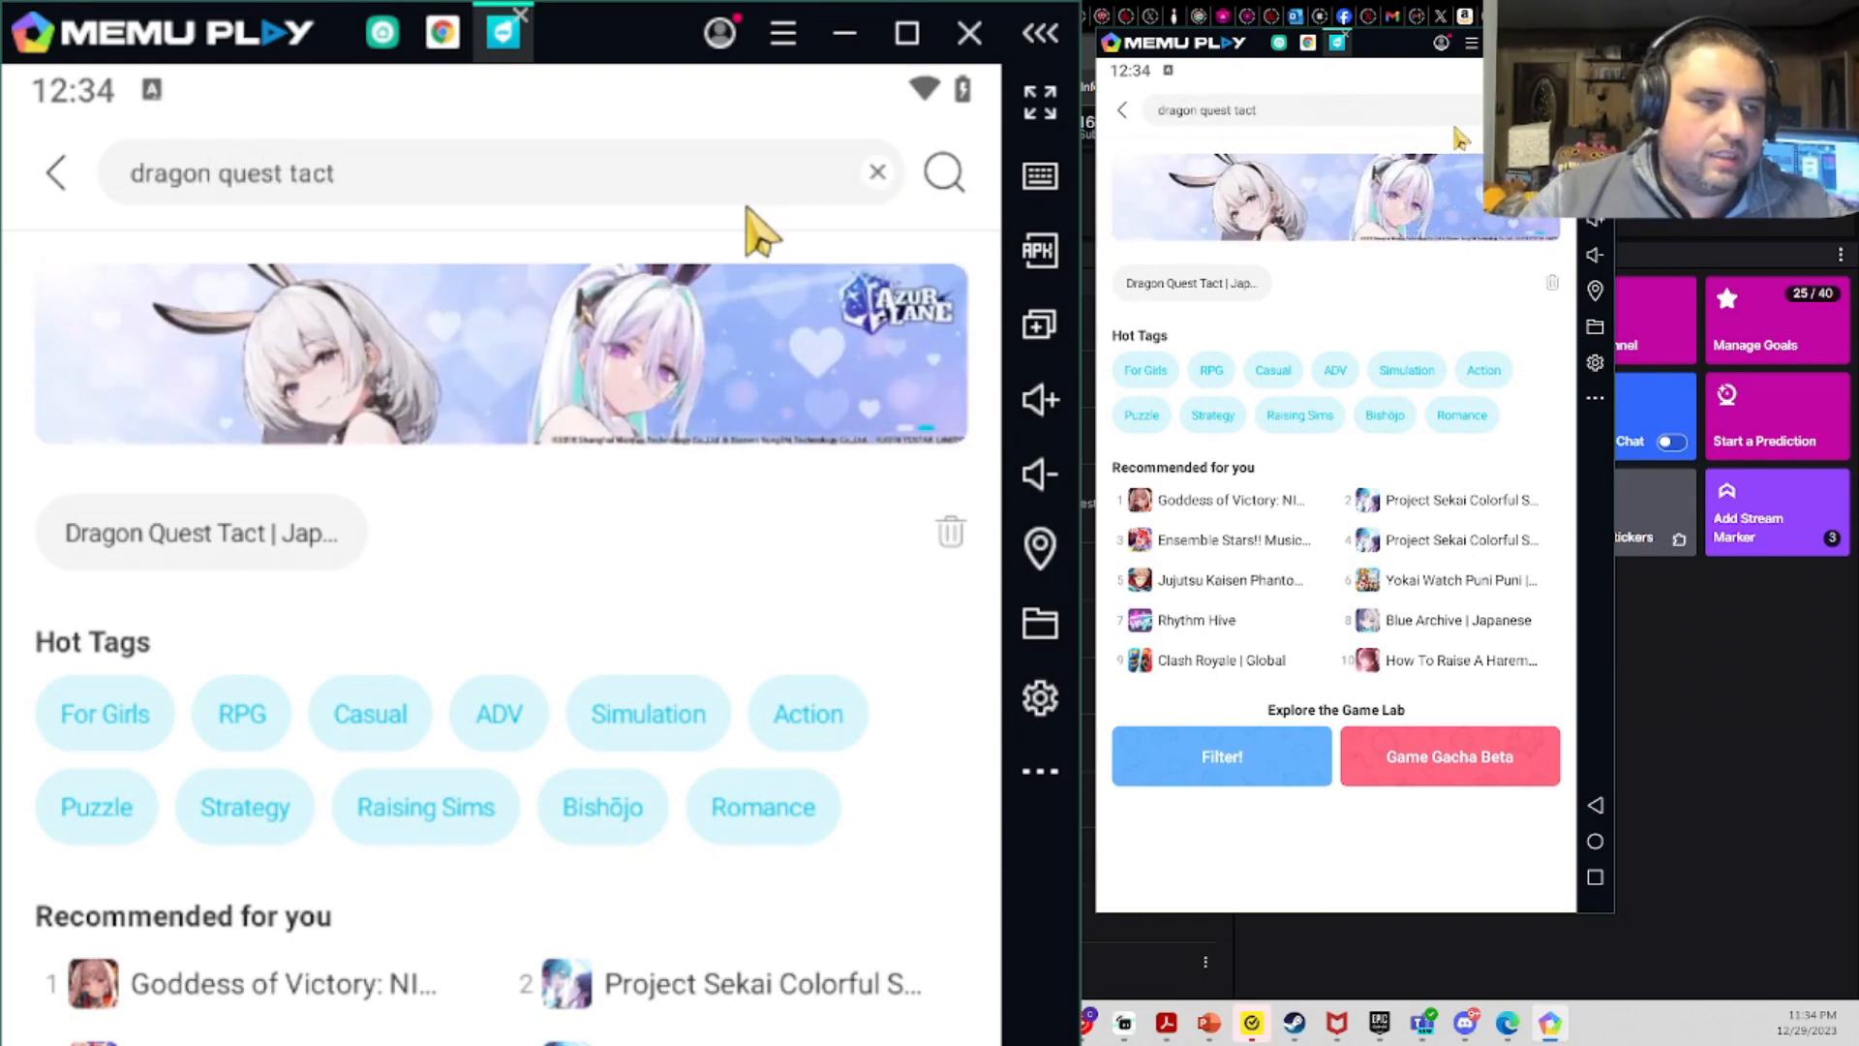
left_click(474, 172)
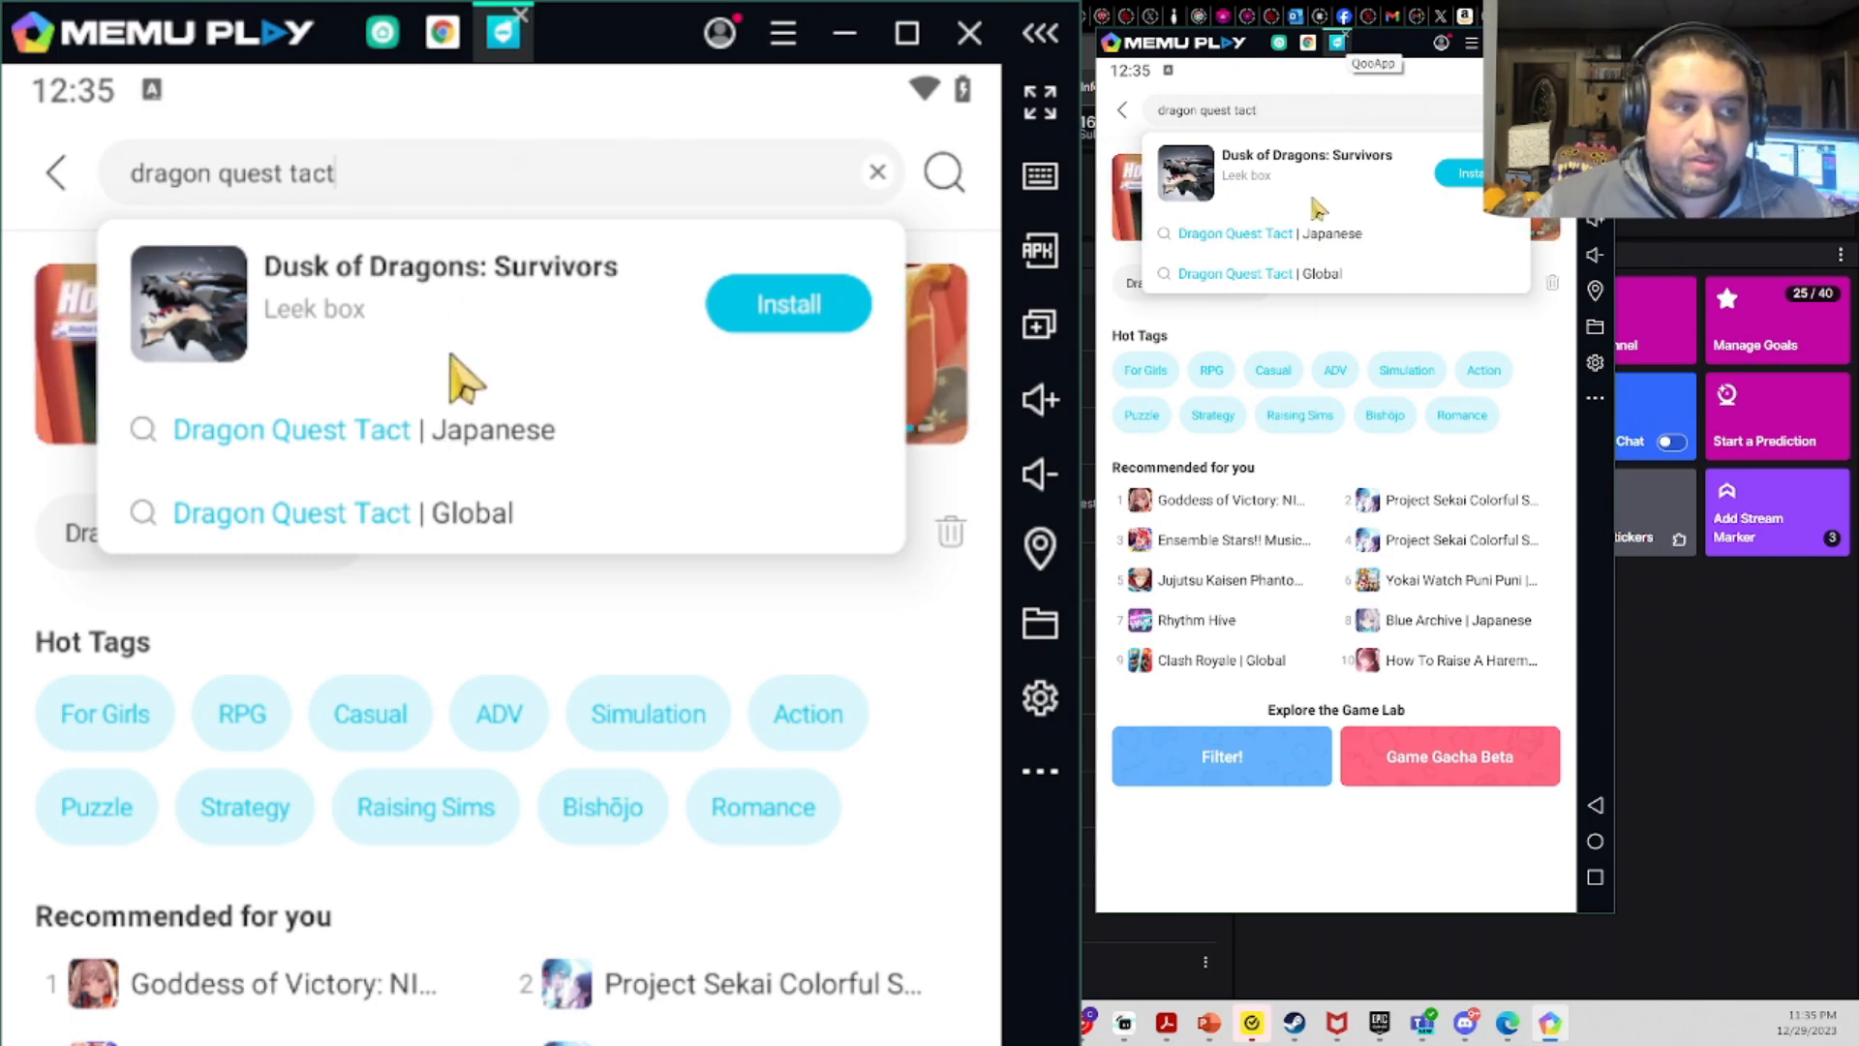
- Show QooApp results for Dragon Quest Tact | Japanese with the Japanese version listed first
left_click(292, 430)
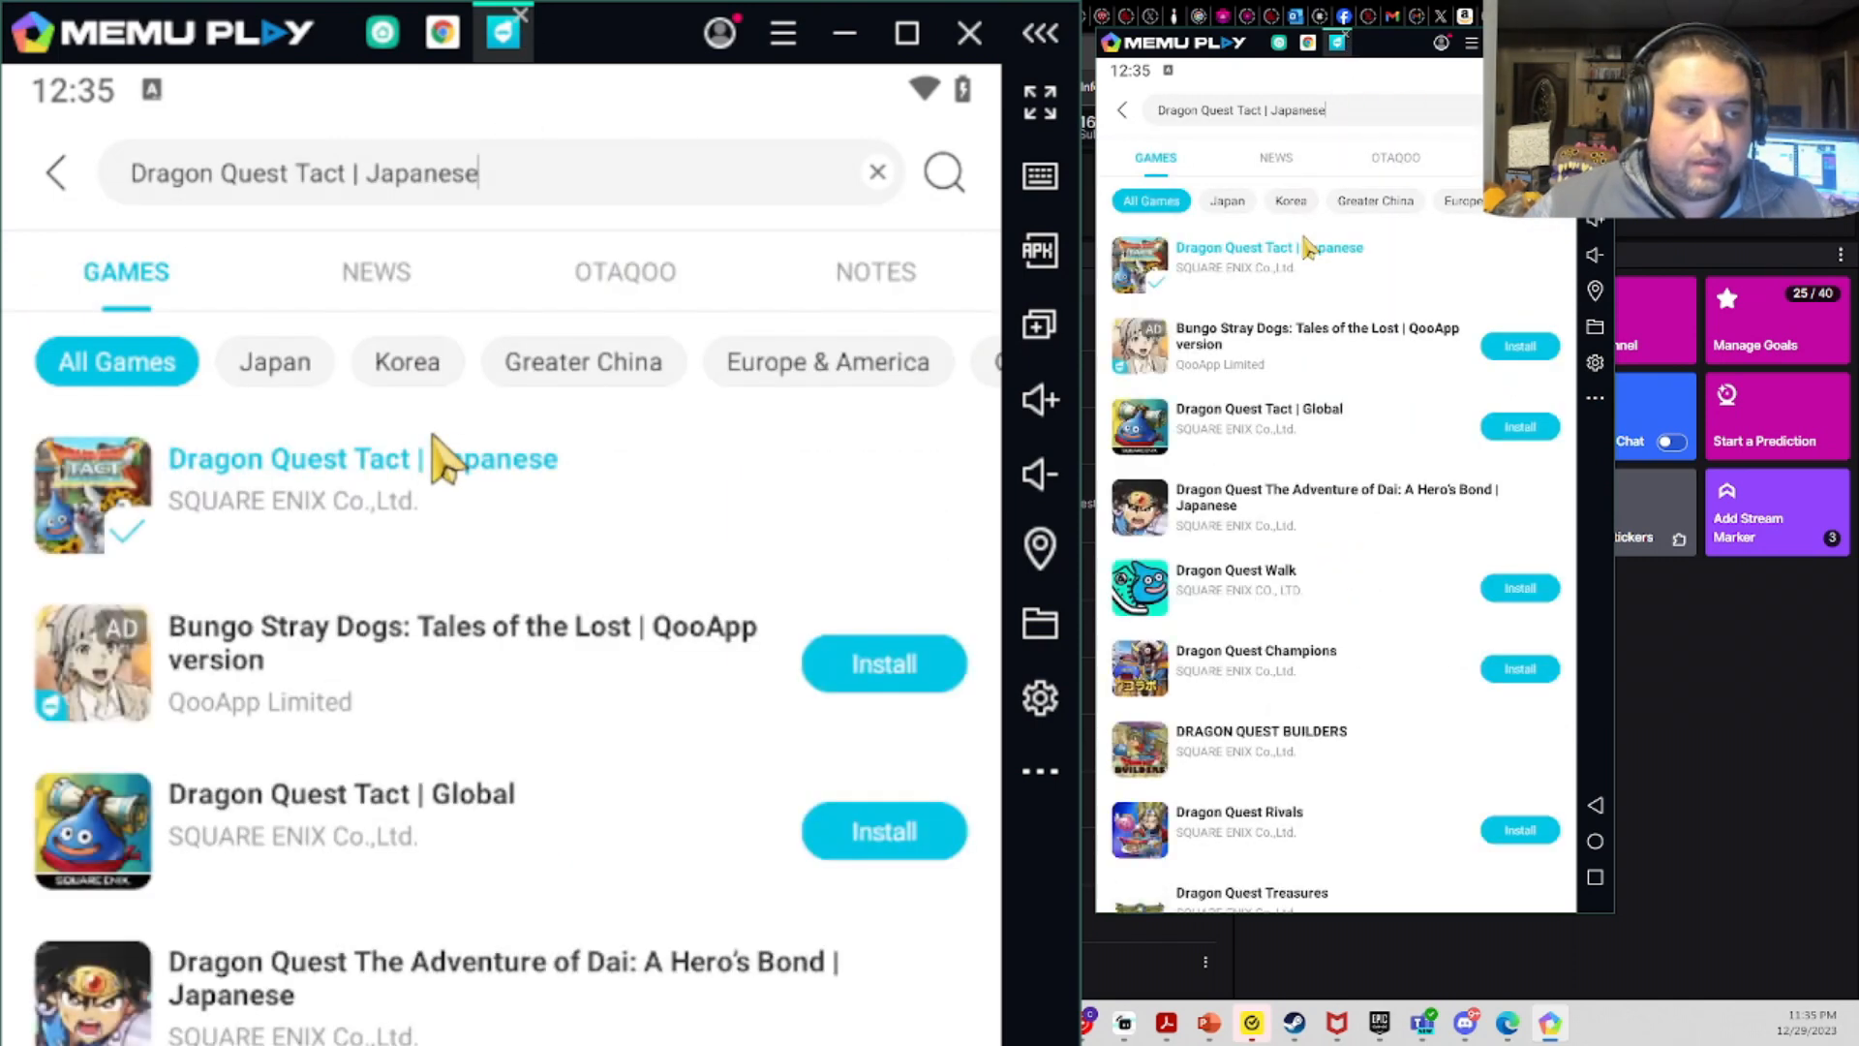
mouse_move(925, 509)
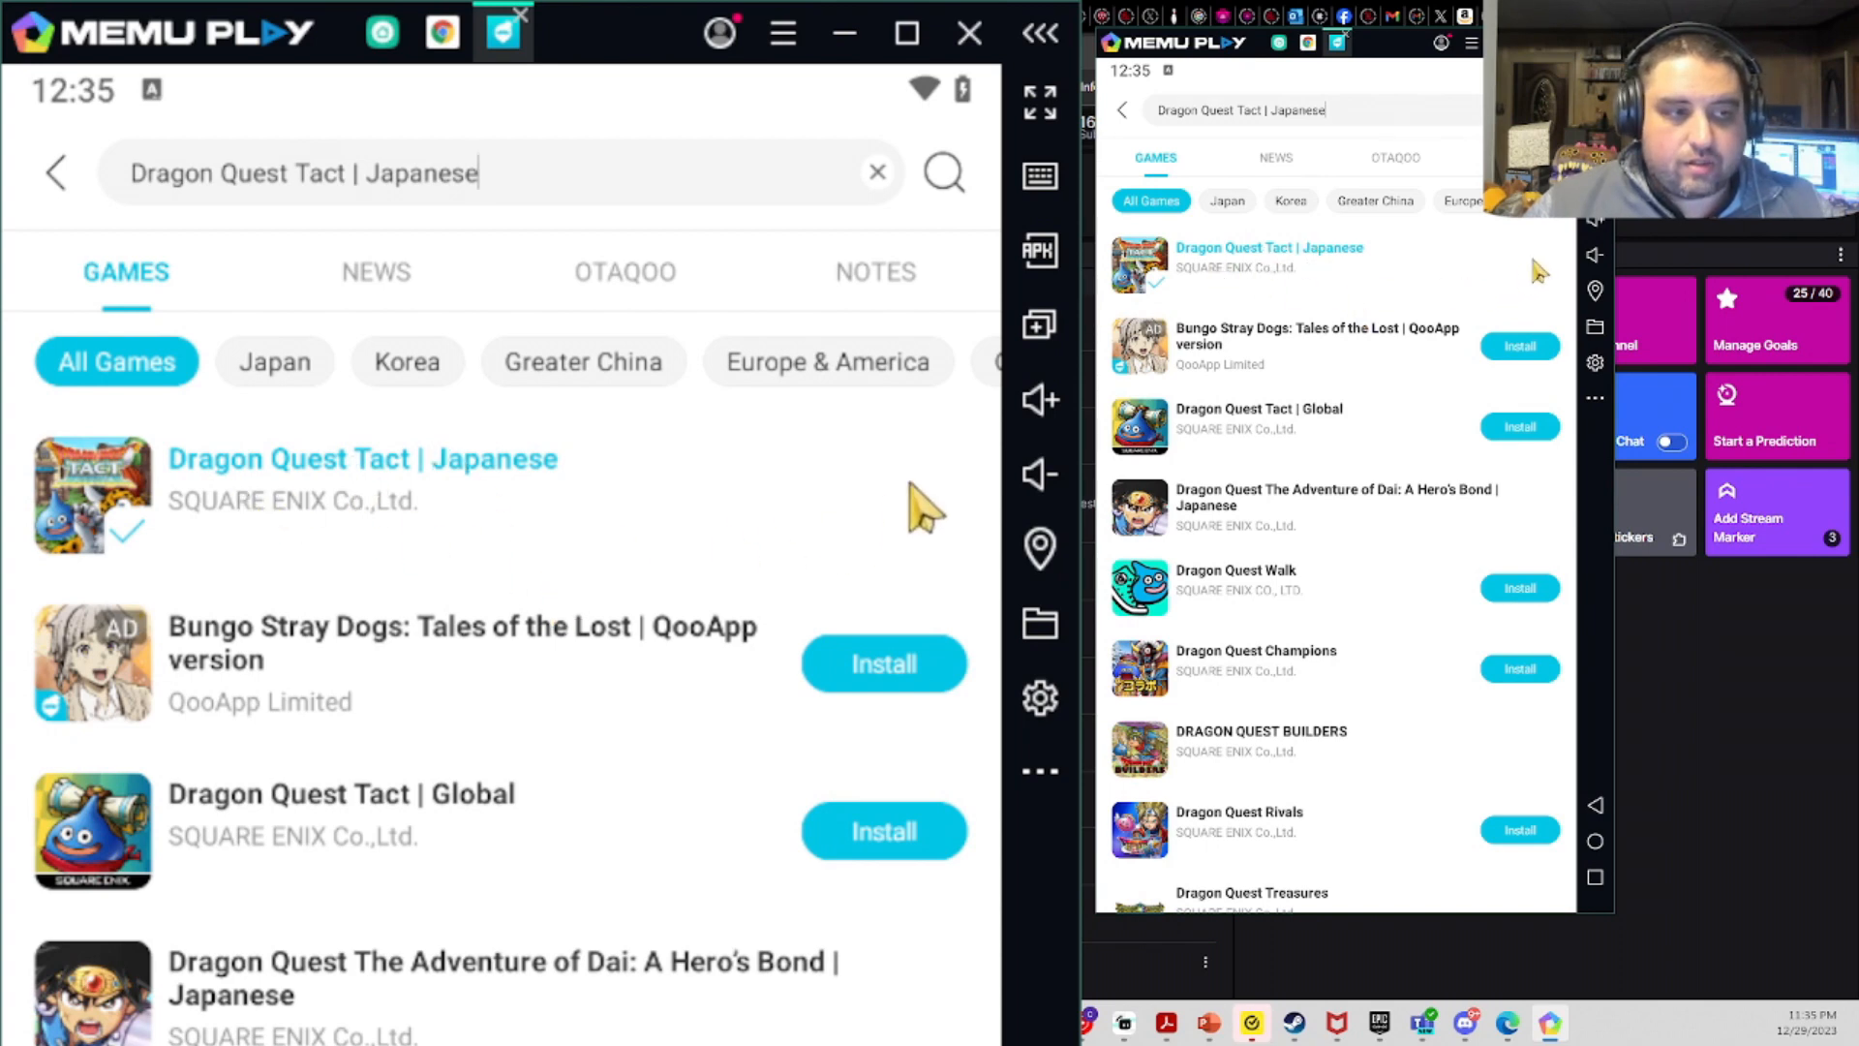
mouse_move(918, 527)
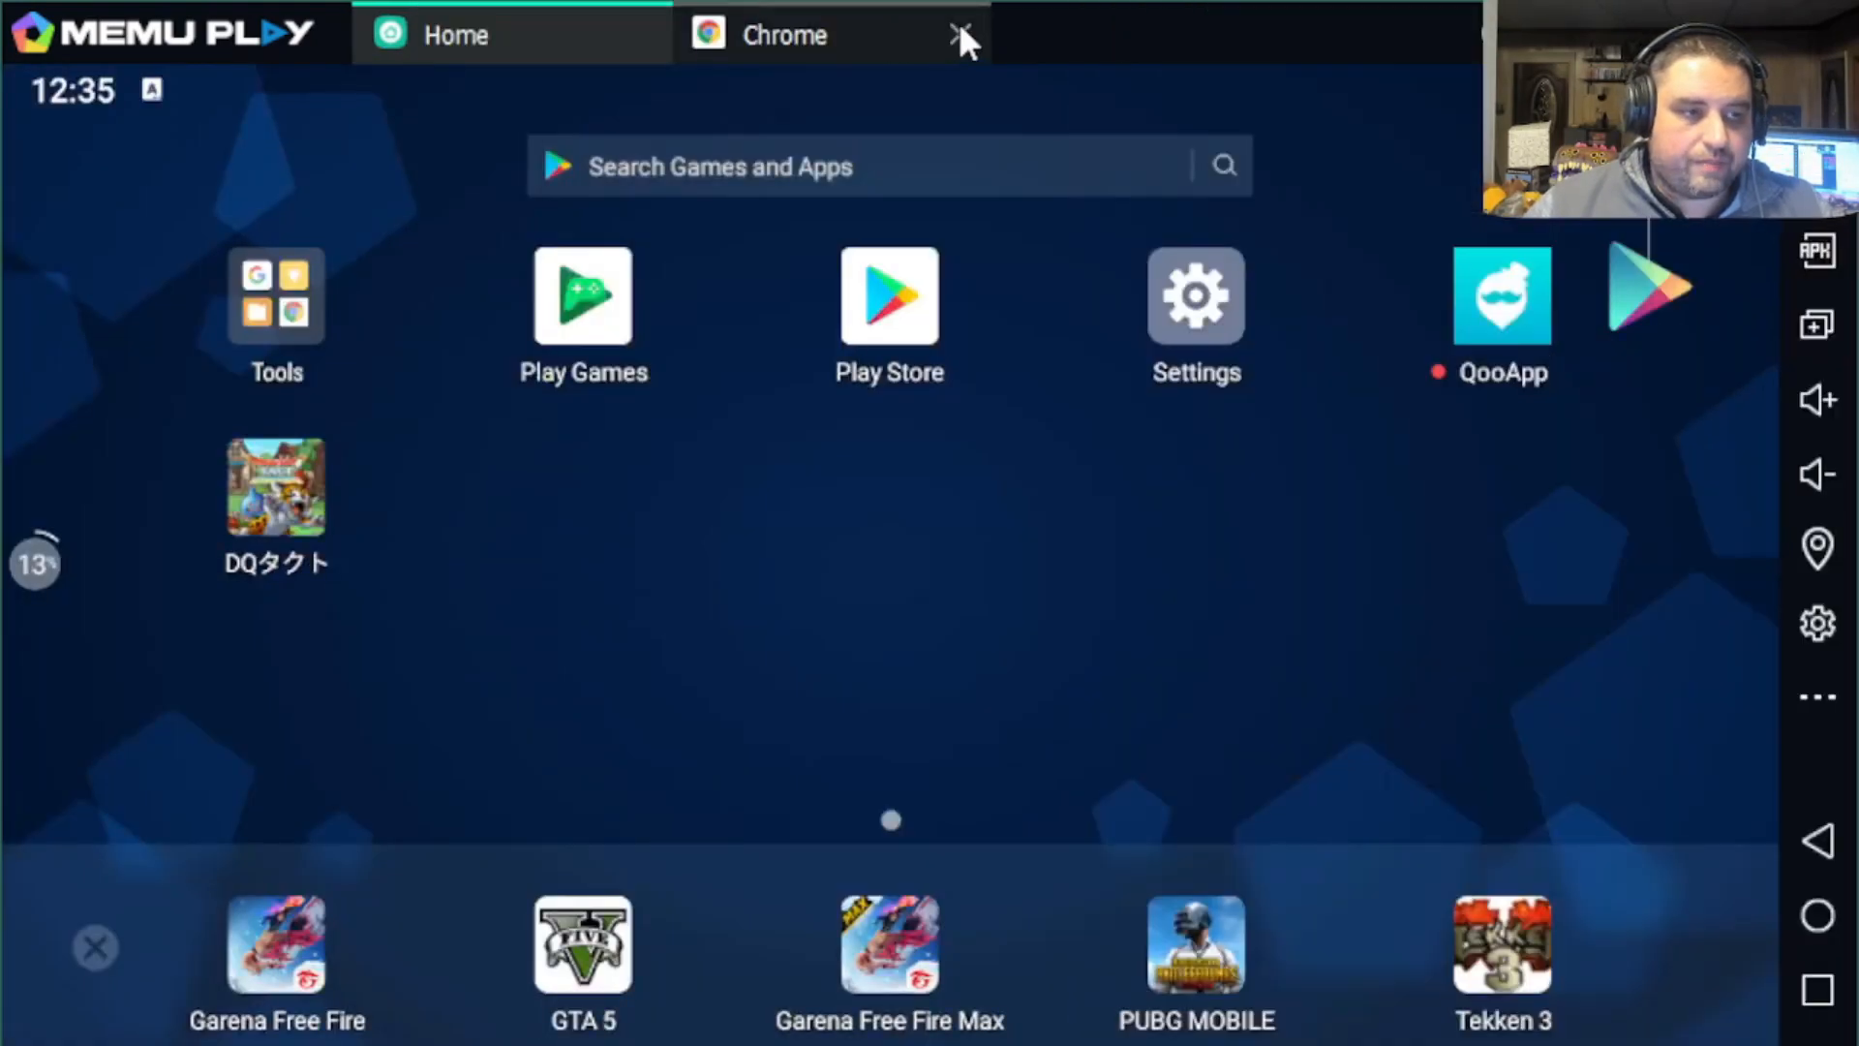
- Close Chrome and dismiss the Mistplay ad to return to the MEmu home screen
left_click(963, 35)
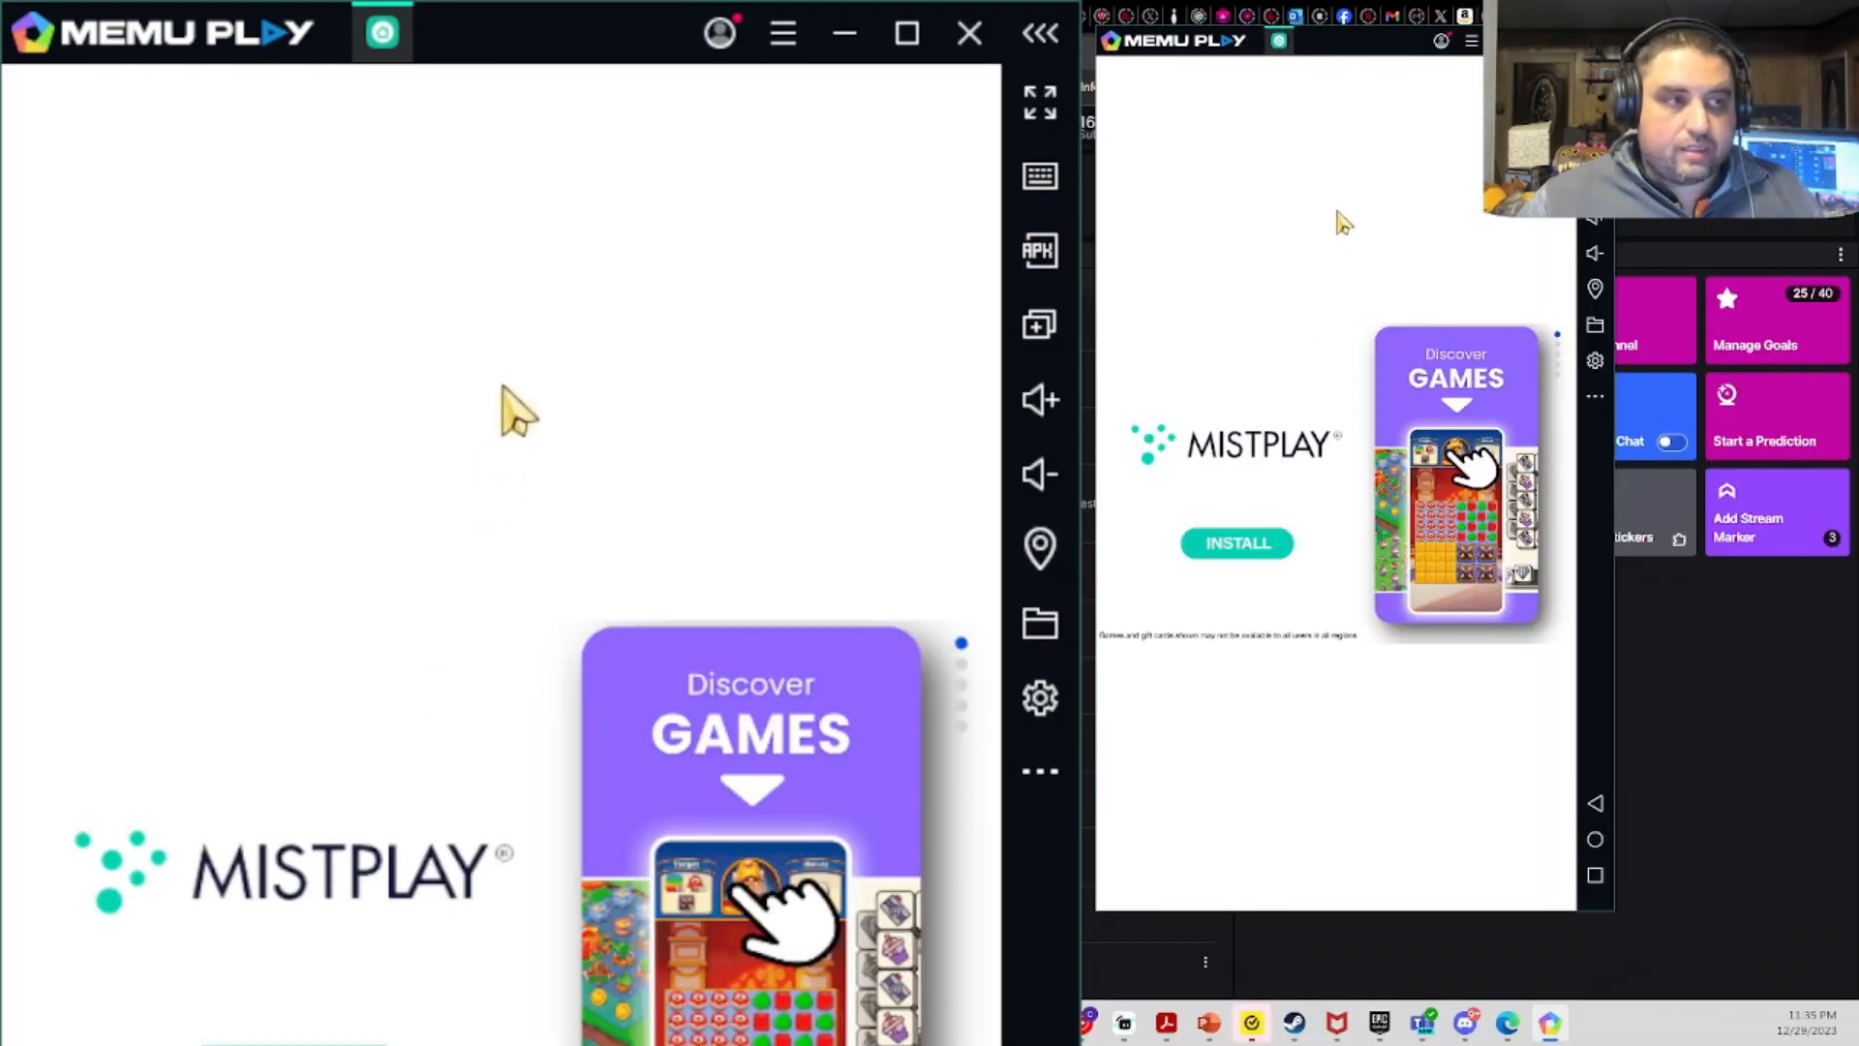
mouse_move(742, 481)
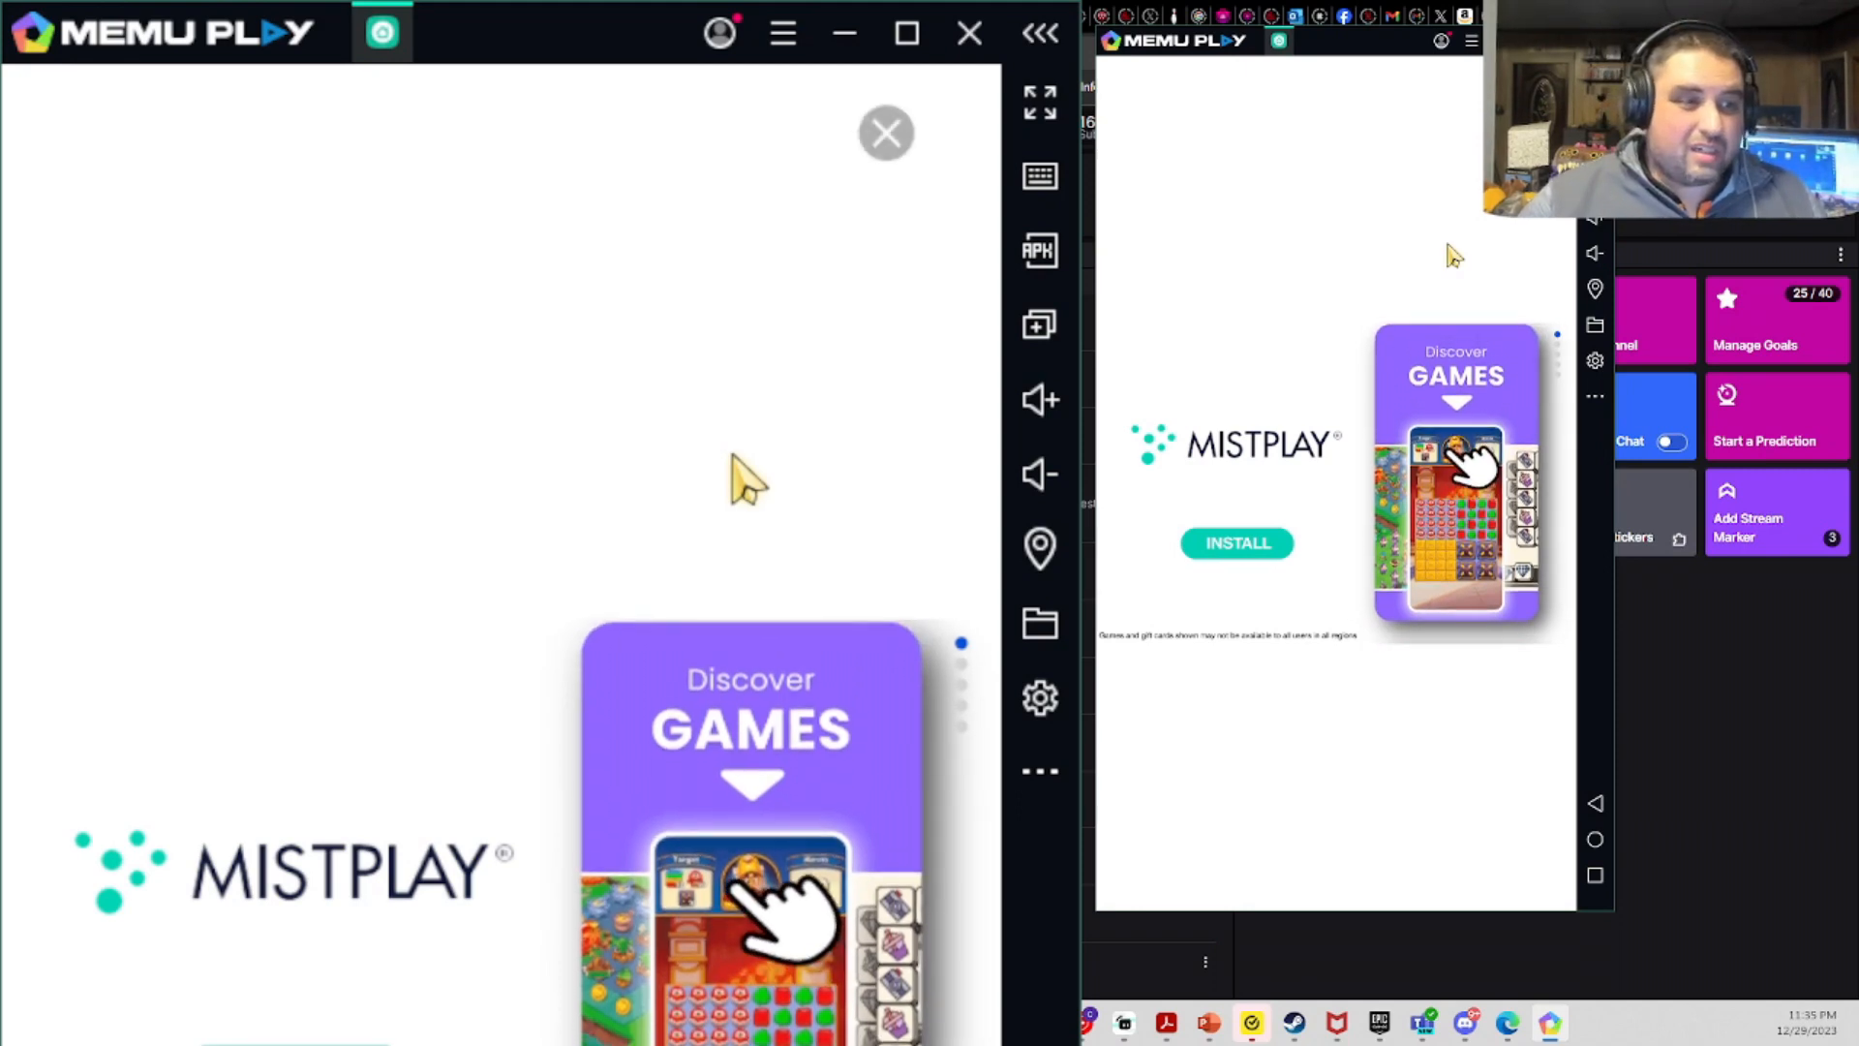
left_click(885, 133)
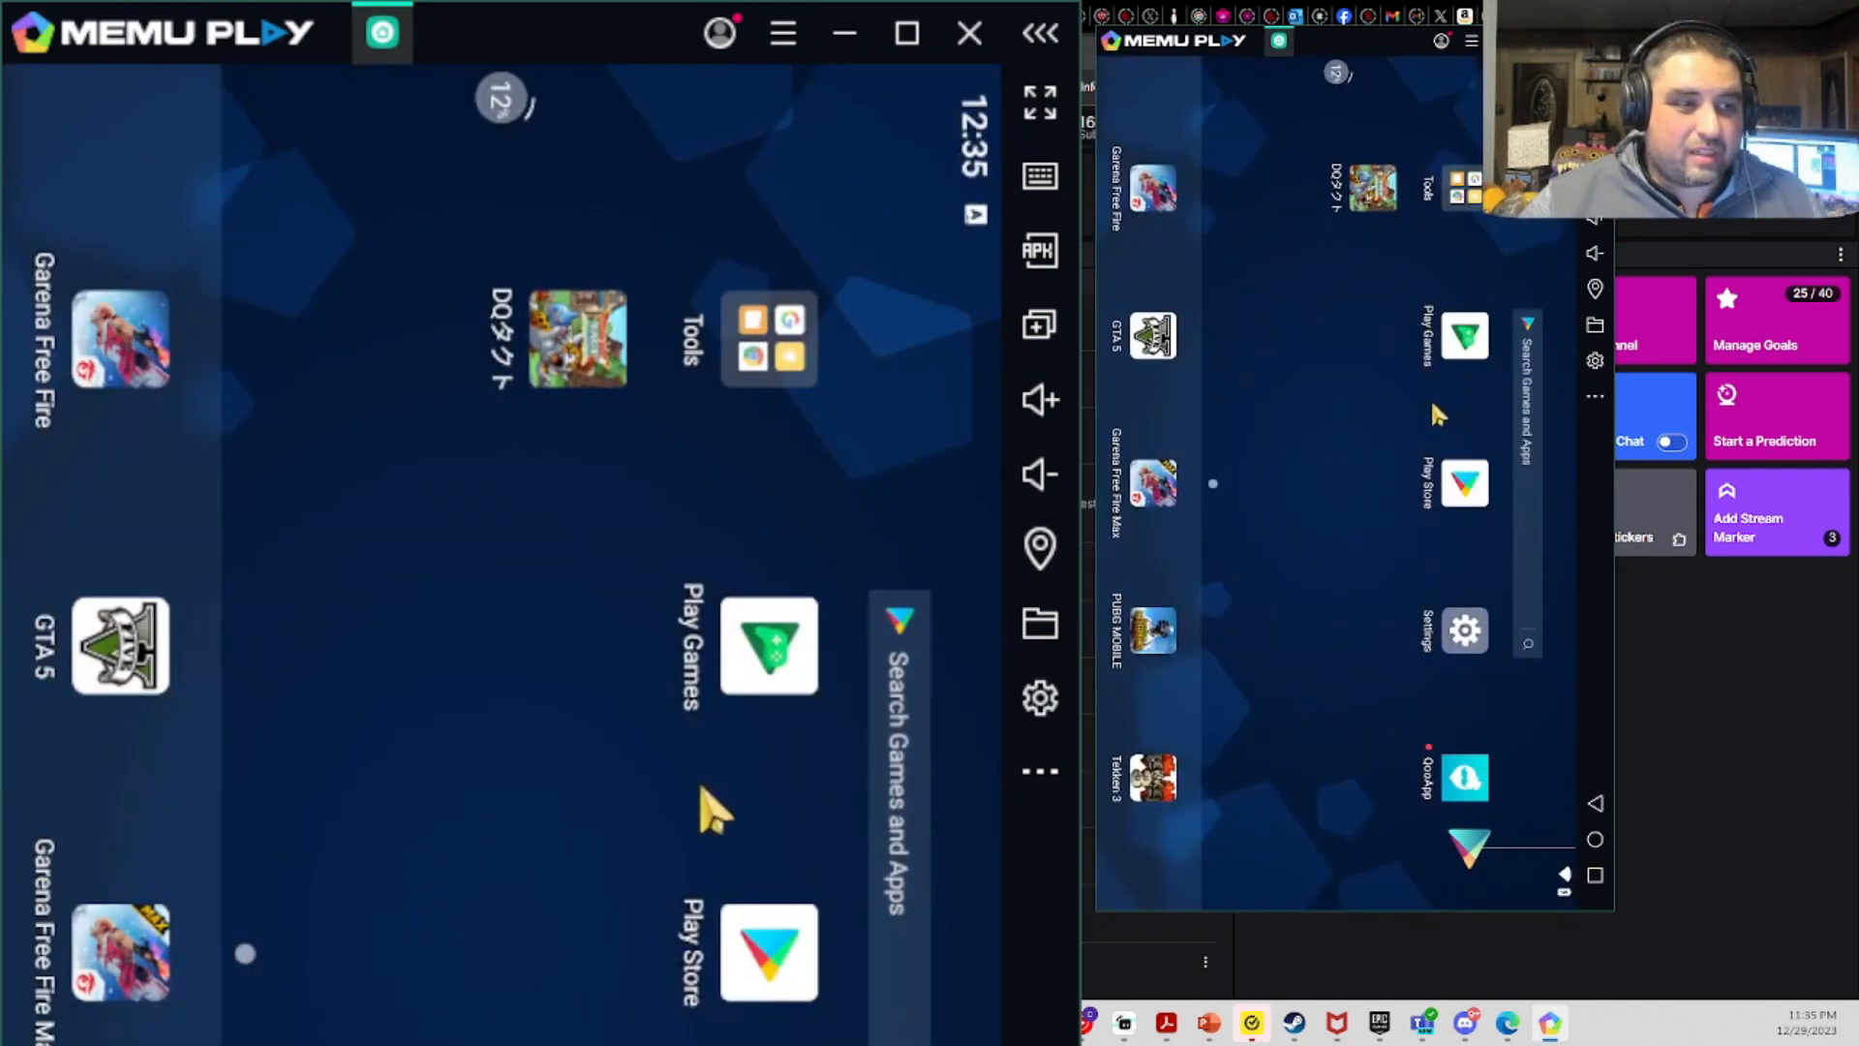